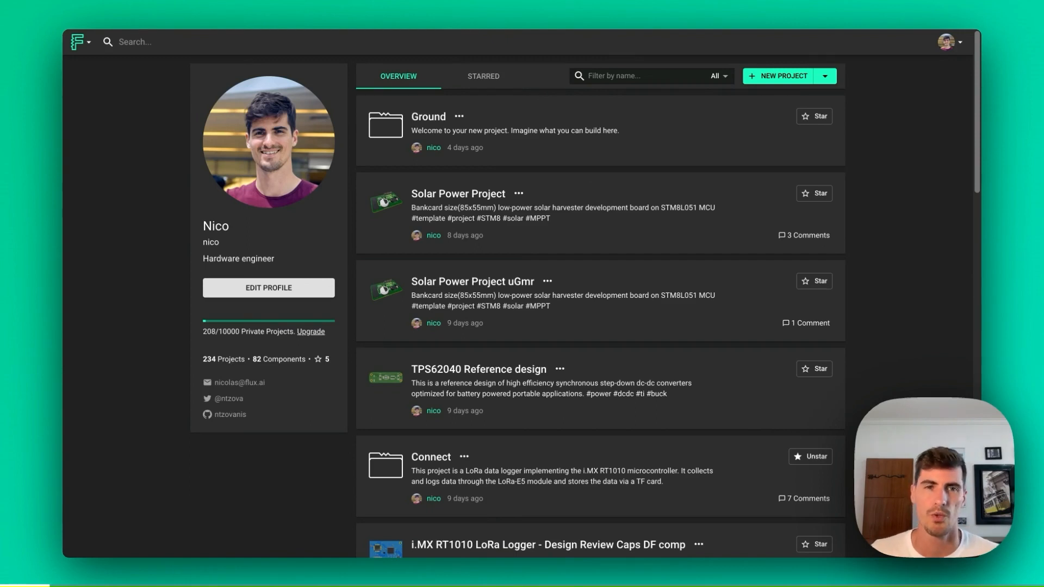
Create a new blank project from the dashboard, opening its empty schematic
click(782, 75)
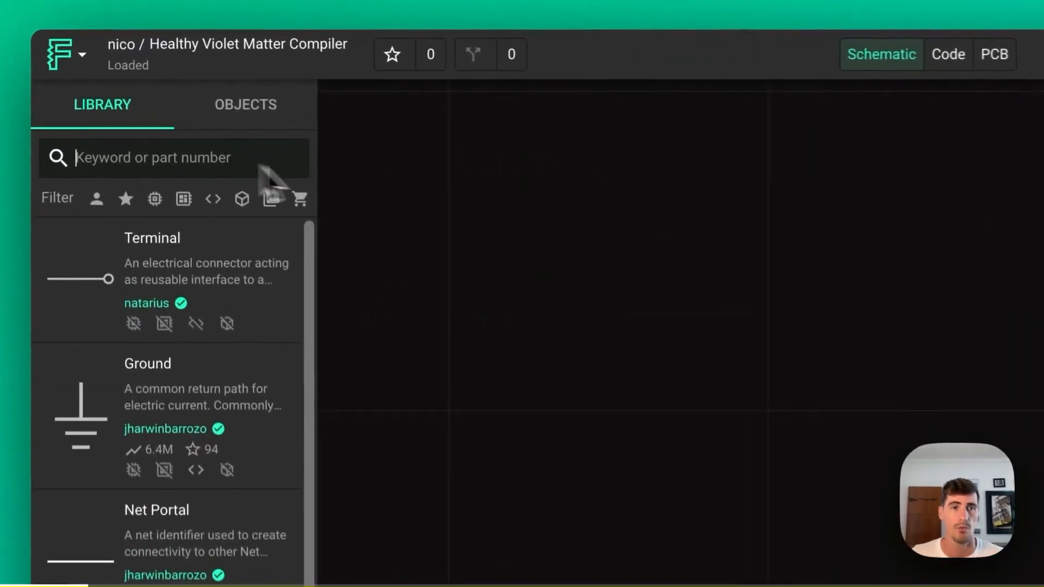
mouse_move(546, 276)
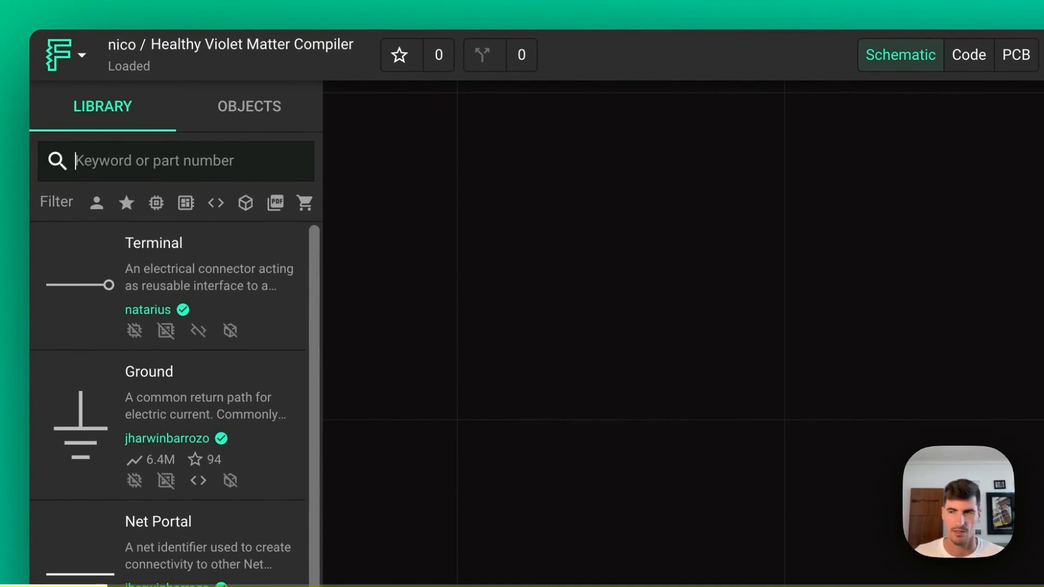
Search the Library for 'esp' and browse the results to pick an ESP32 module
text(es)
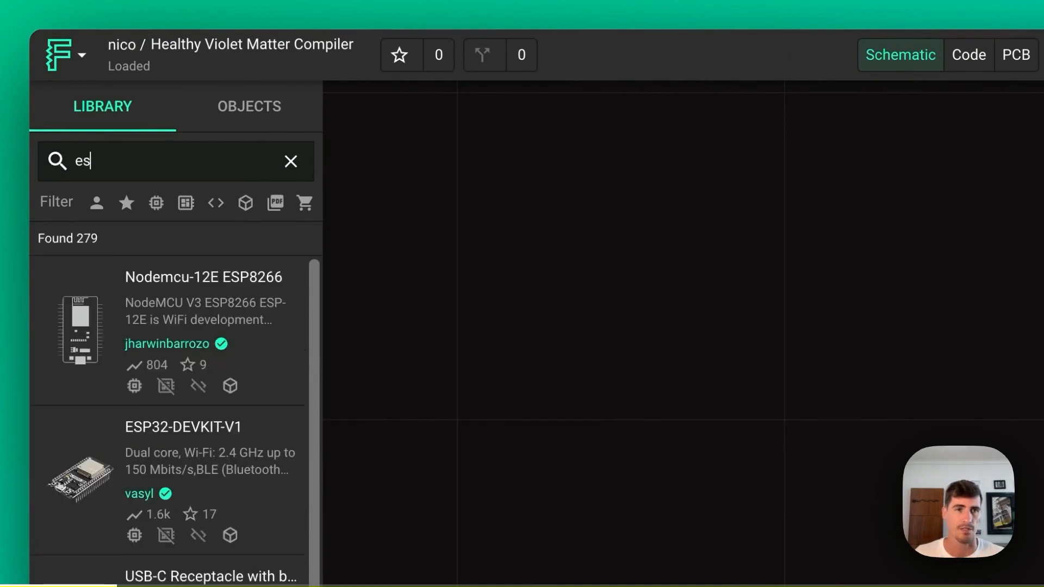
text(p)
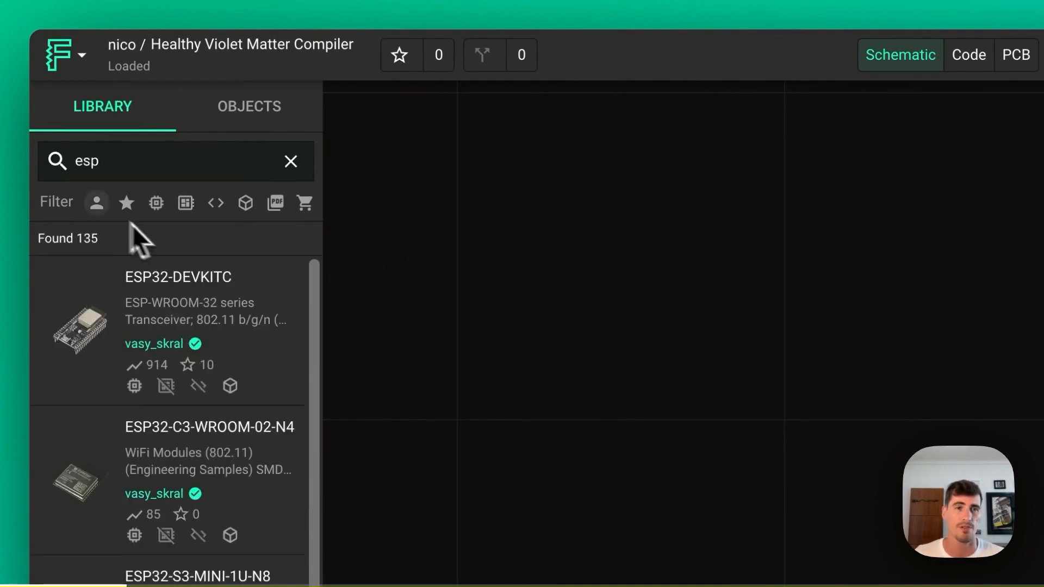
mouse_move(363, 230)
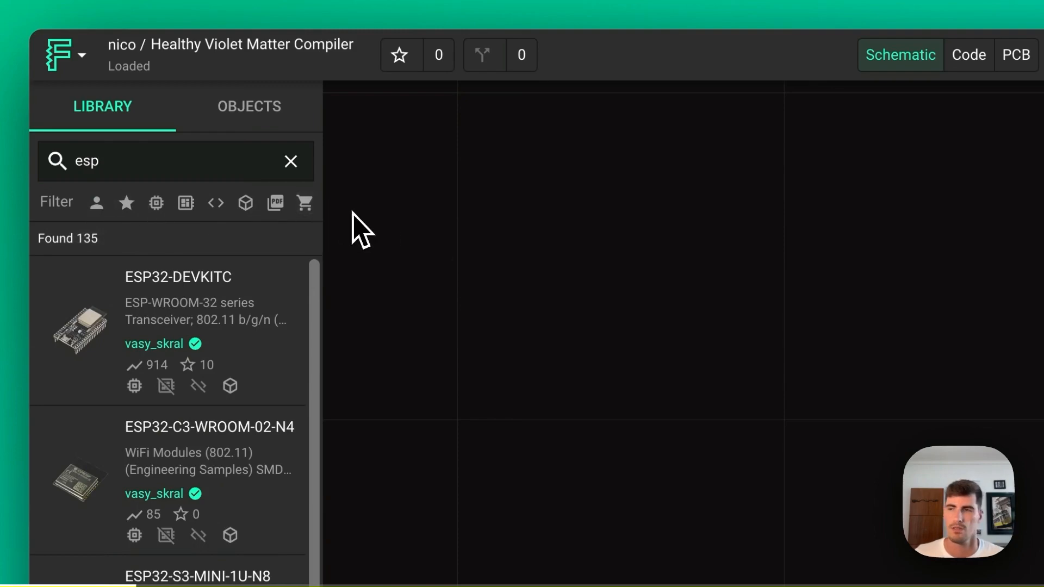
mouse_move(122, 329)
text(3)
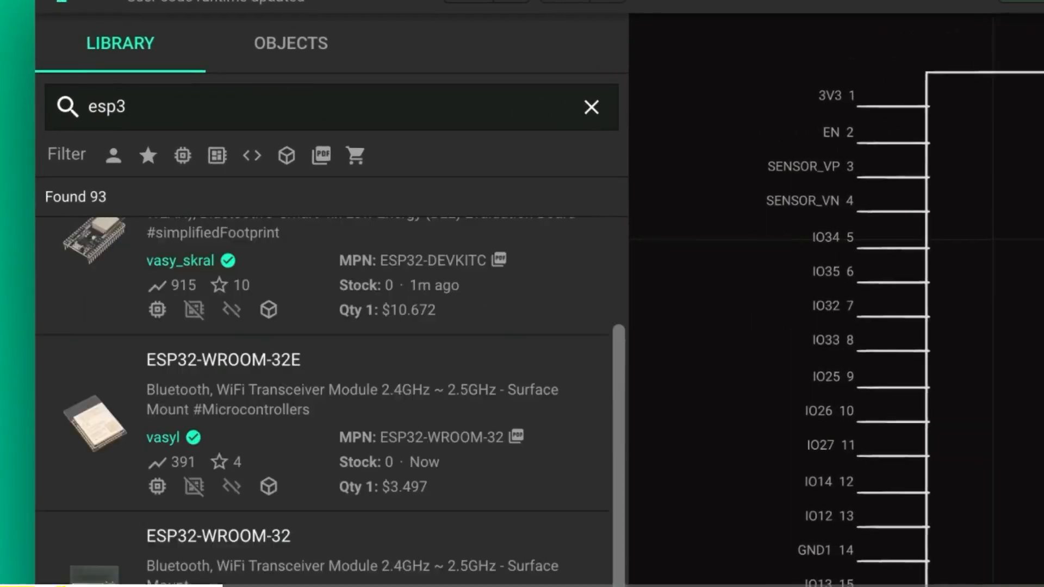
scroll(down, 3)
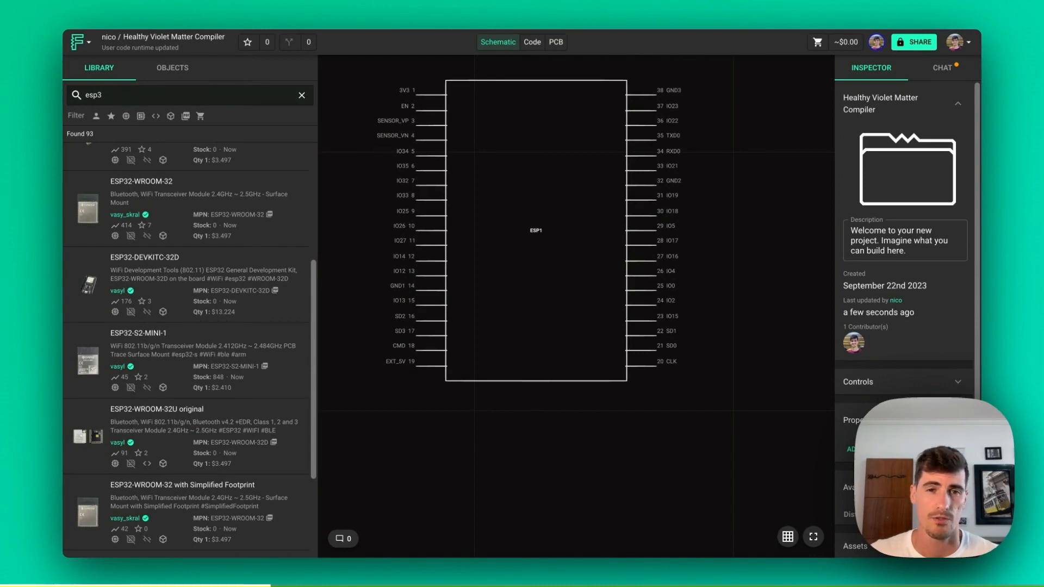
mouse_move(289, 367)
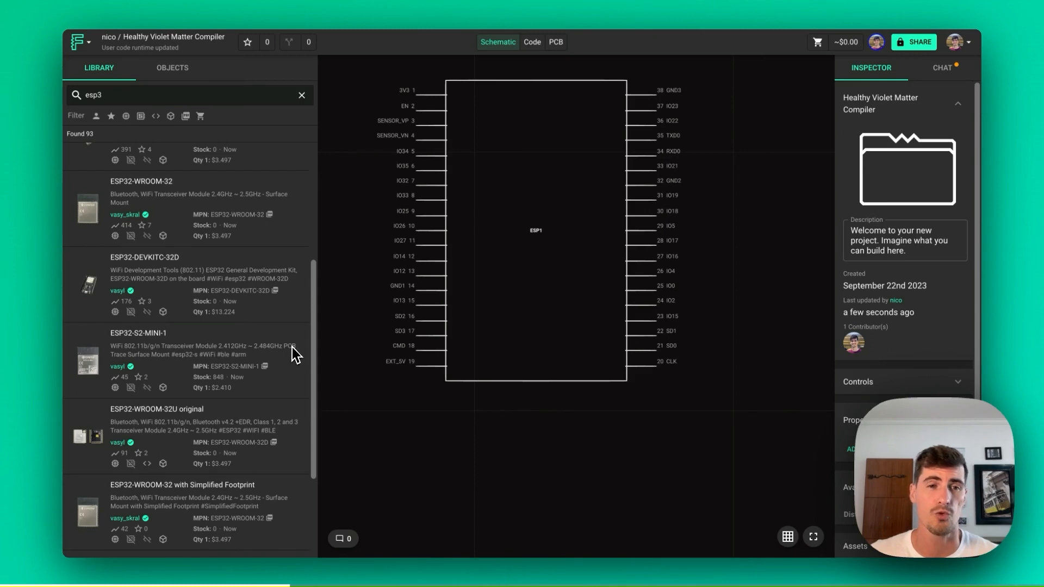
mouse_move(294, 322)
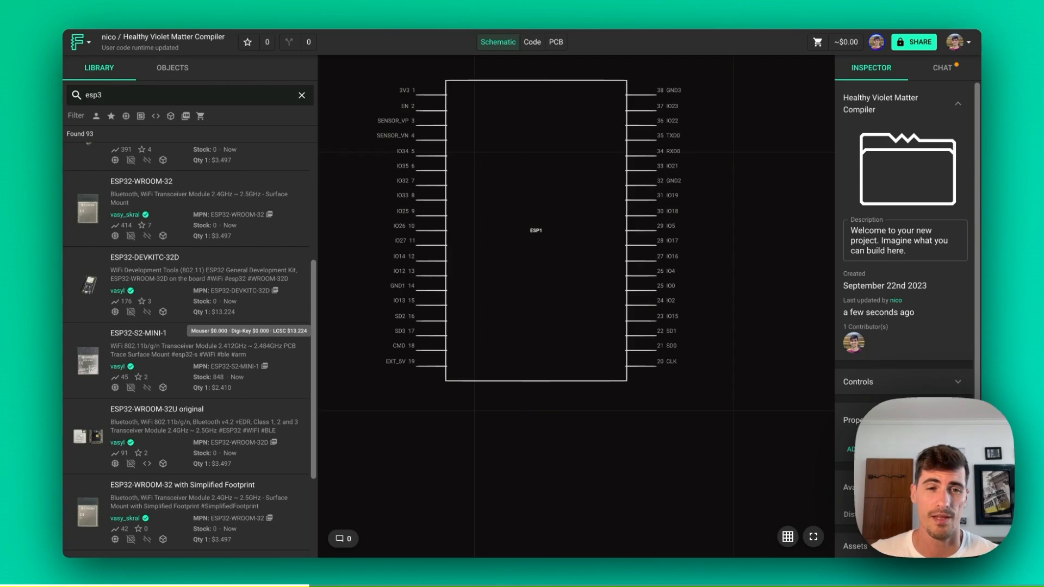
mouse_move(295, 322)
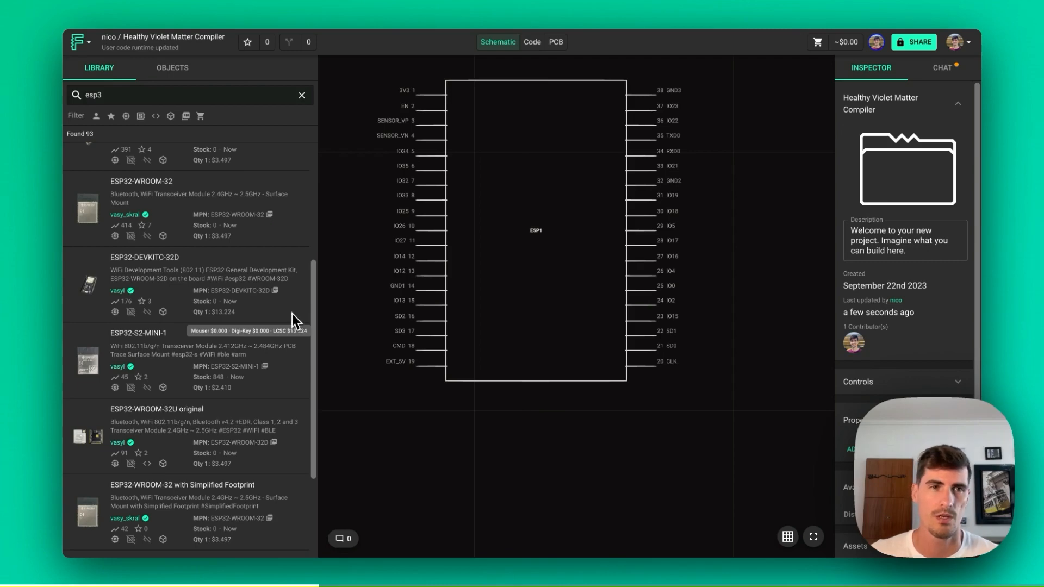
mouse_move(91, 61)
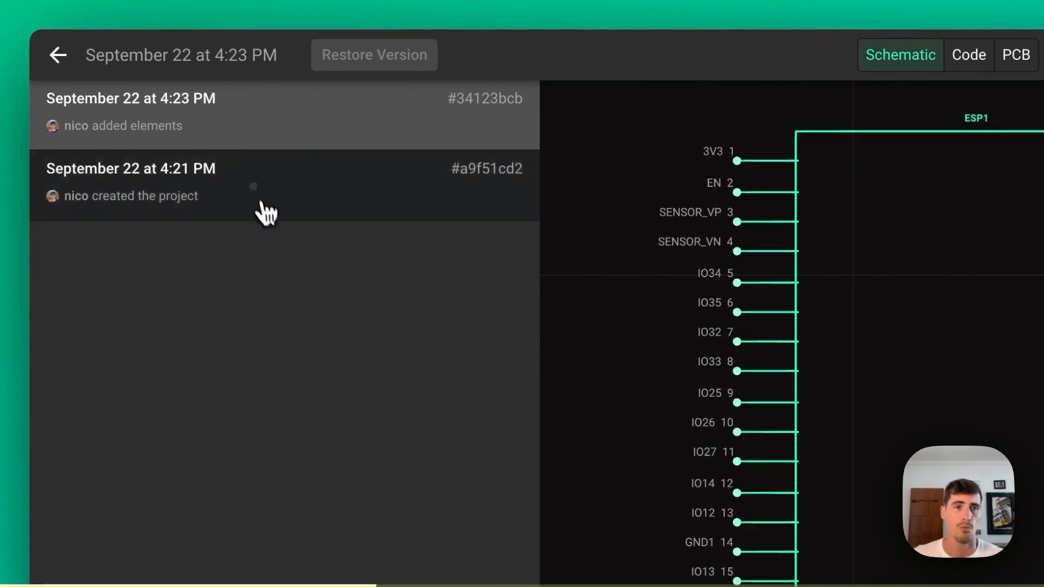
click(266, 186)
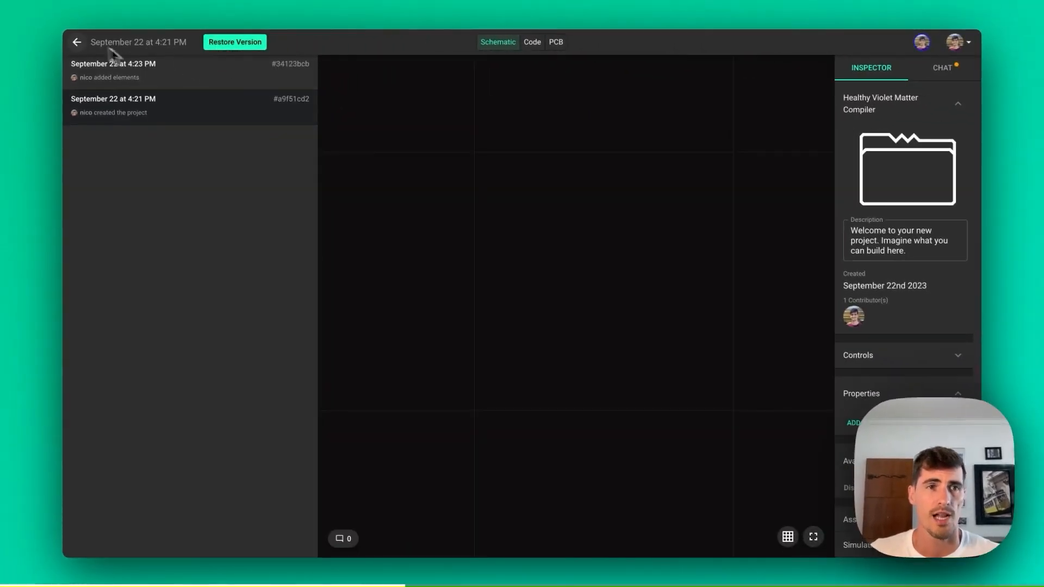
click(76, 42)
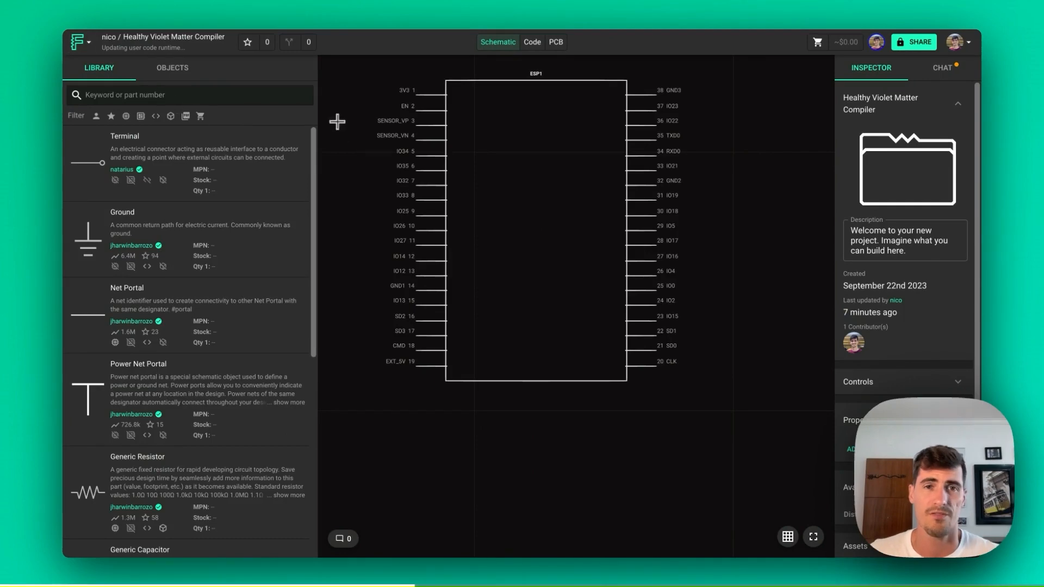
mouse_move(363, 251)
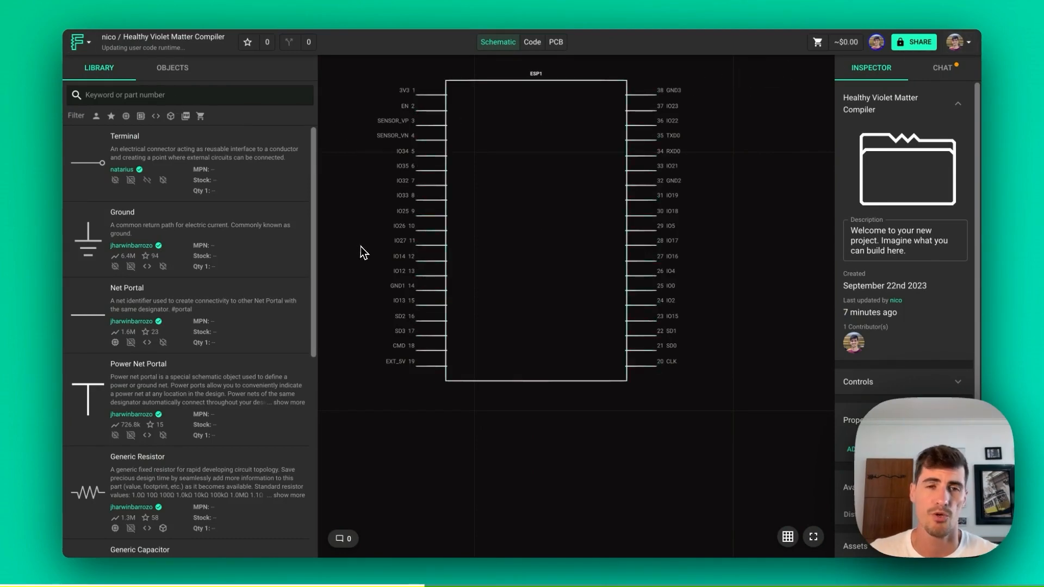
click(919, 42)
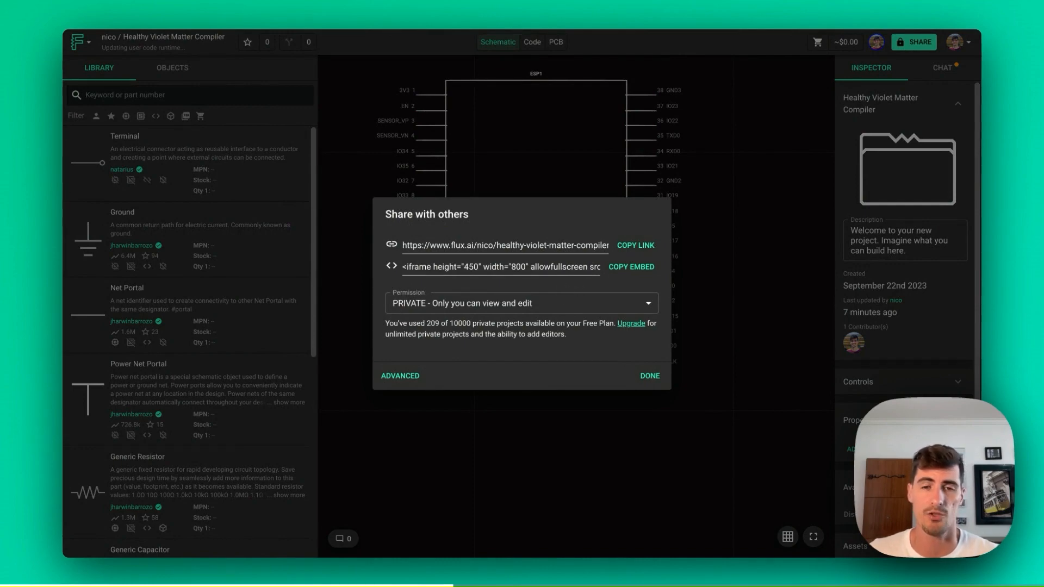
click(399, 375)
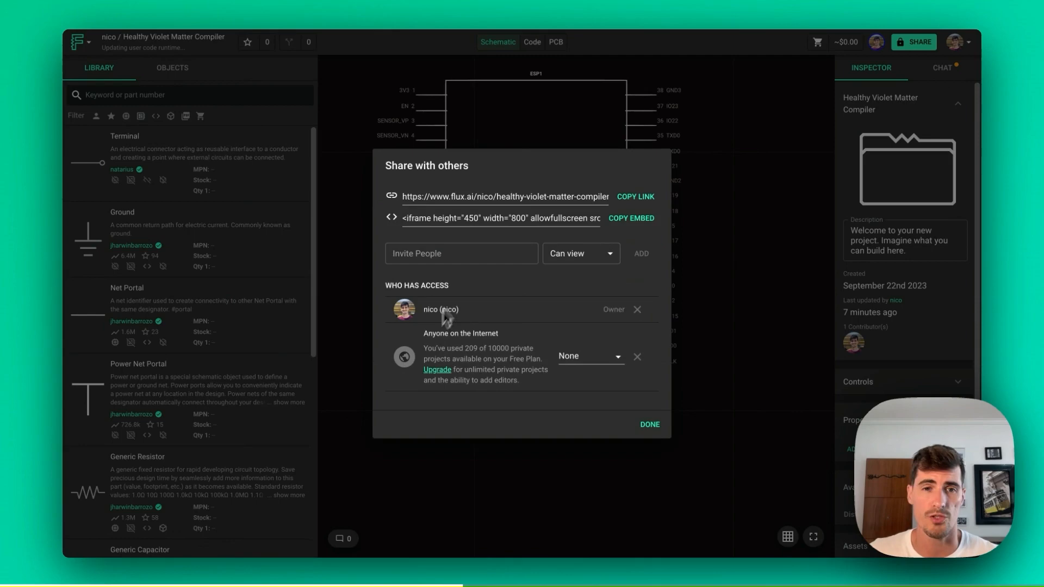
text(jha)
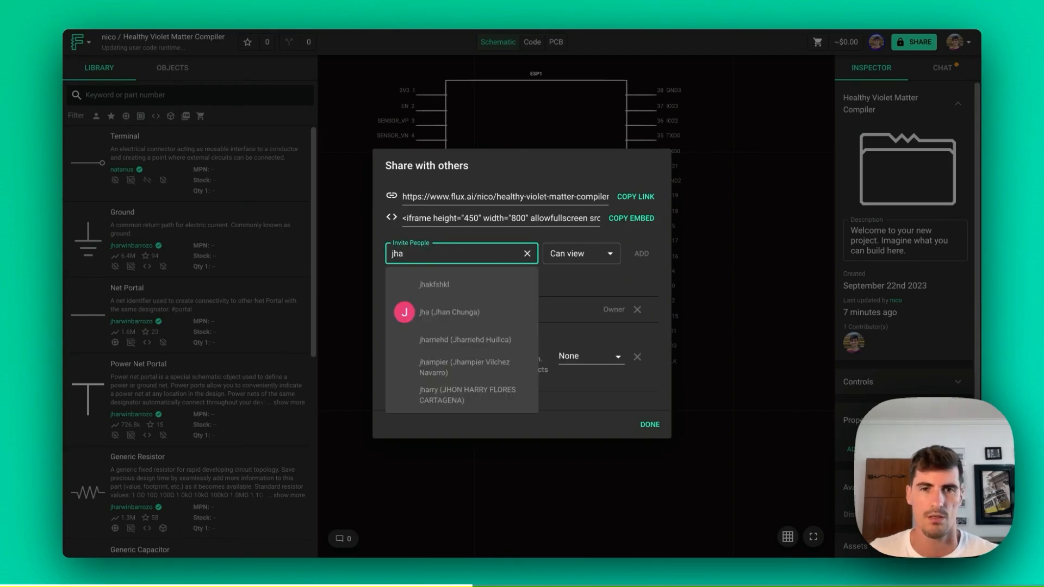
click(588, 357)
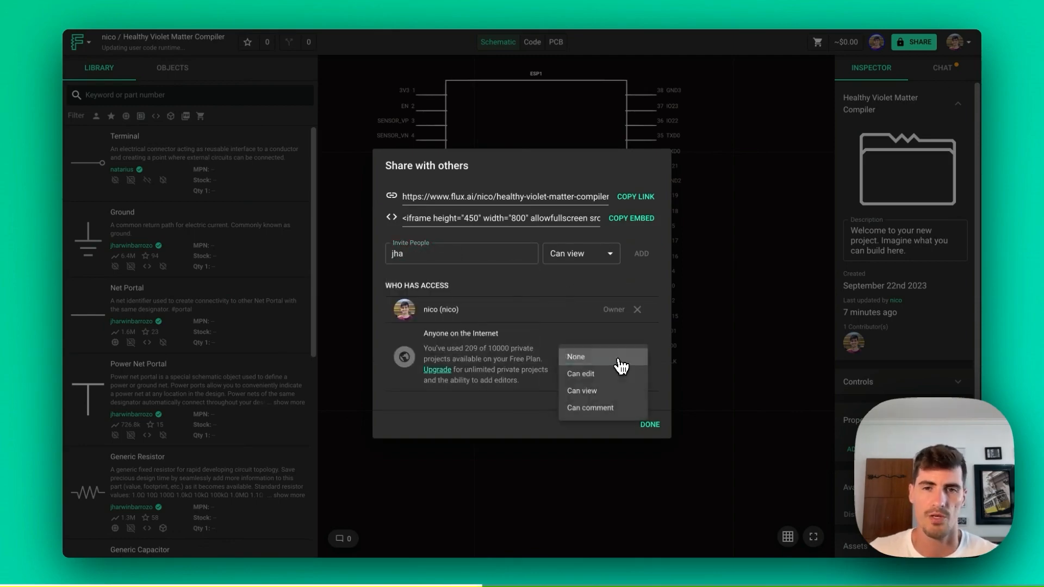
mouse_move(607, 410)
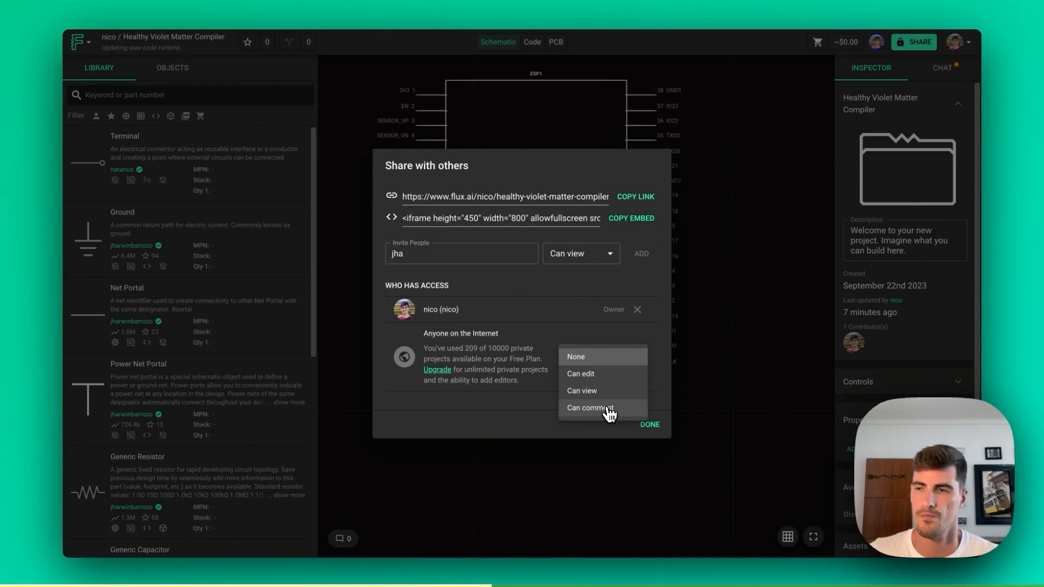
click(576, 356)
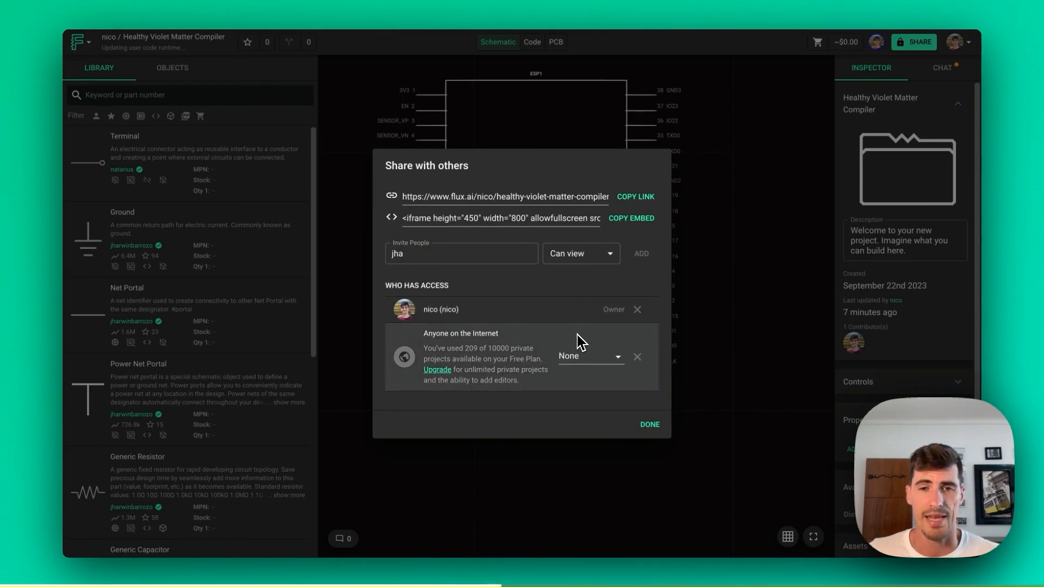
mouse_move(571, 337)
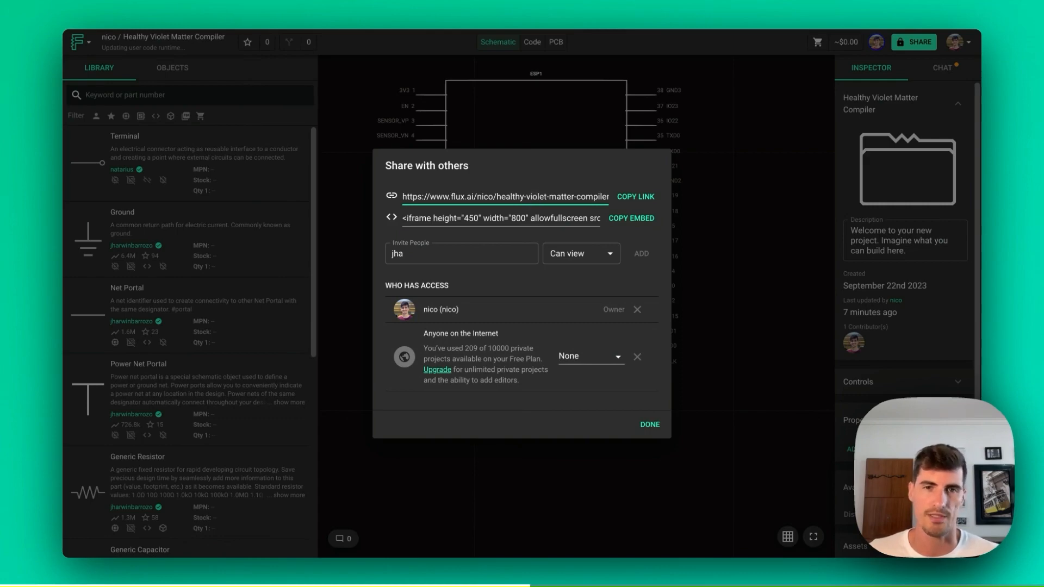
mouse_move(536, 189)
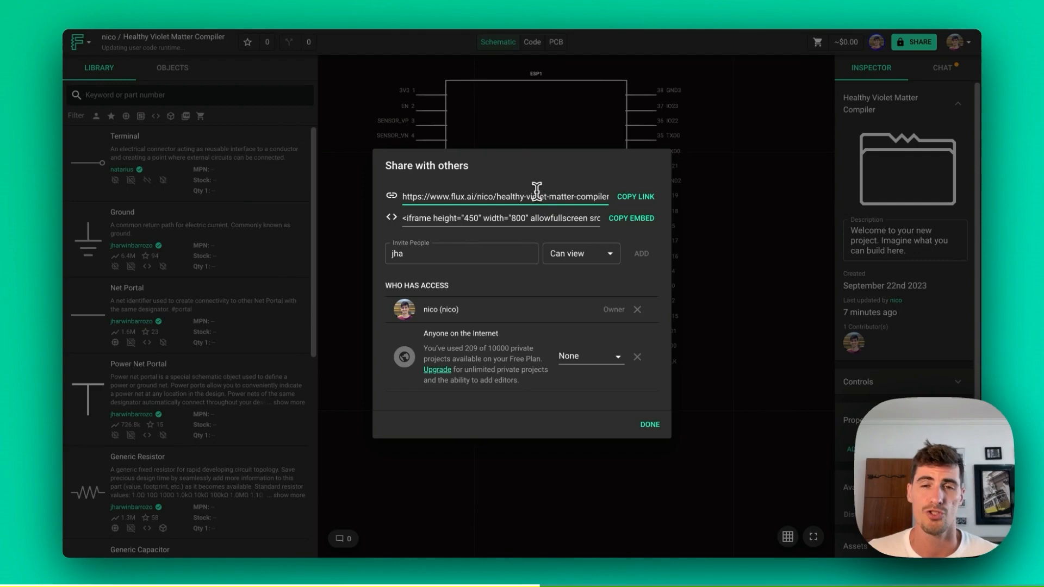
click(648, 424)
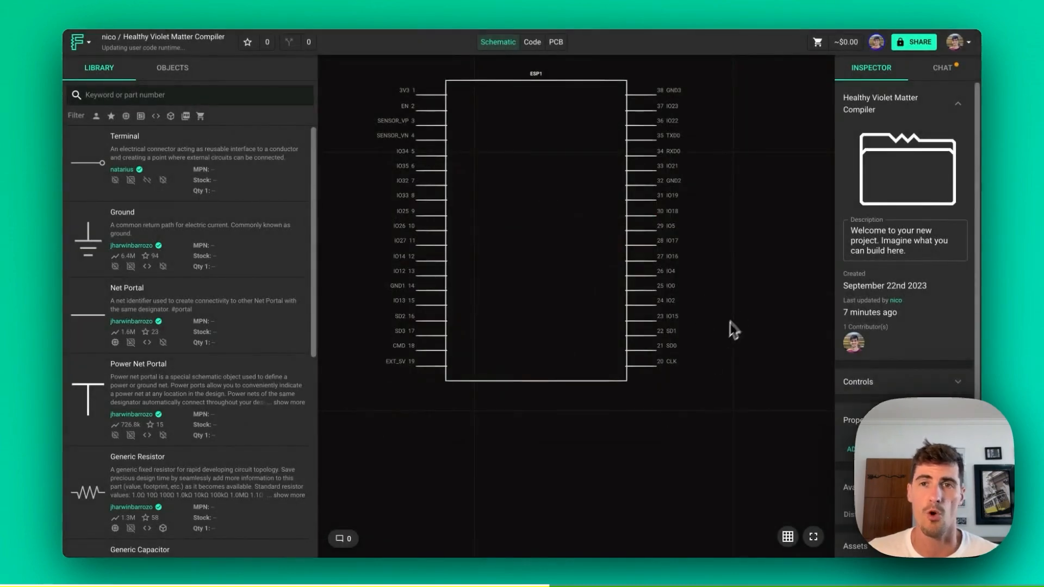
mouse_move(759, 241)
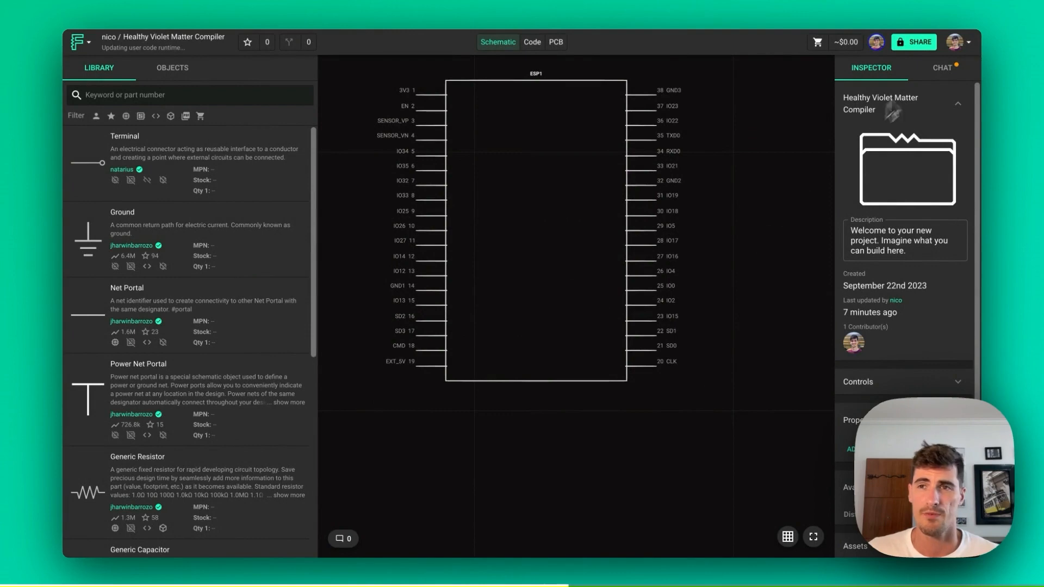
Browse the featured community projects from the account menu to reach BLE Encoder
click(957, 42)
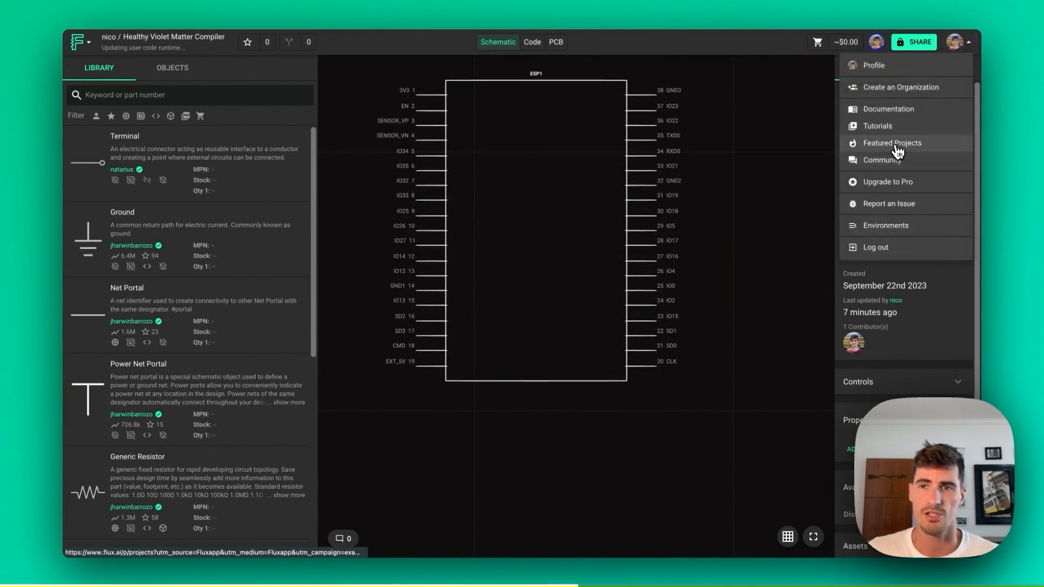
click(892, 143)
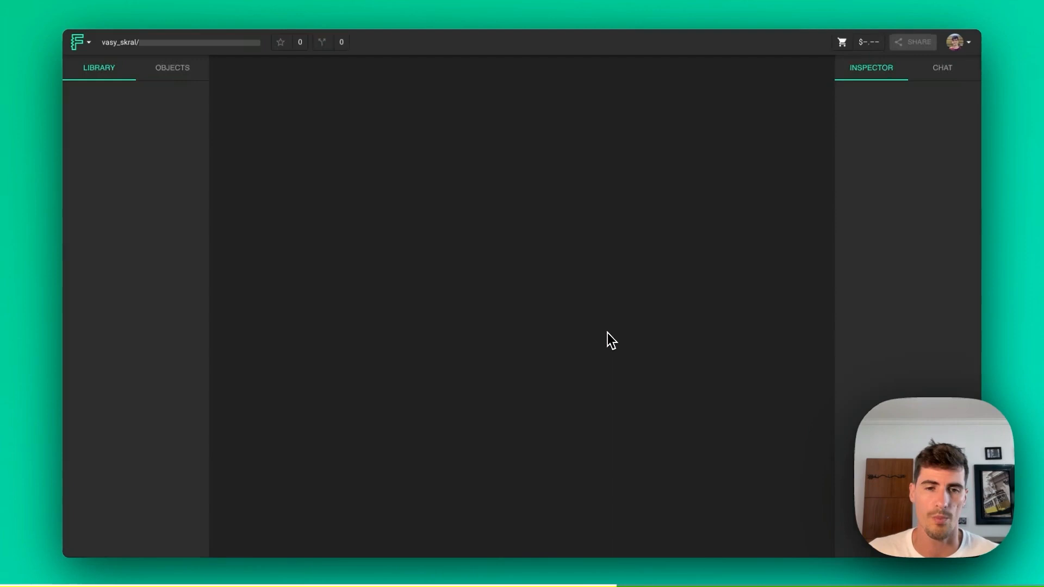
Clone the BLE Encoder project into nico's account via the Flux project menu
click(79, 43)
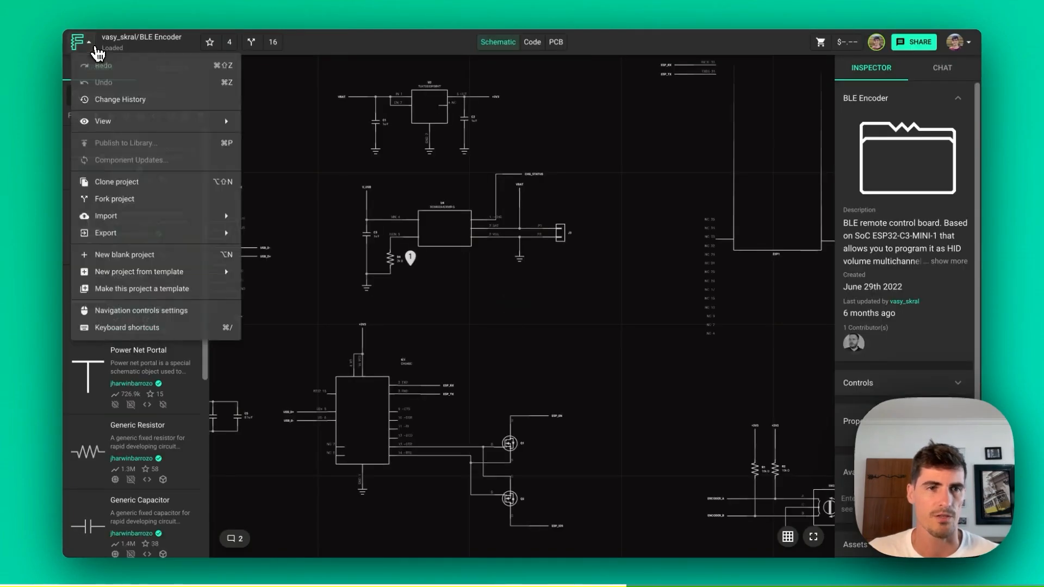
mouse_move(157, 186)
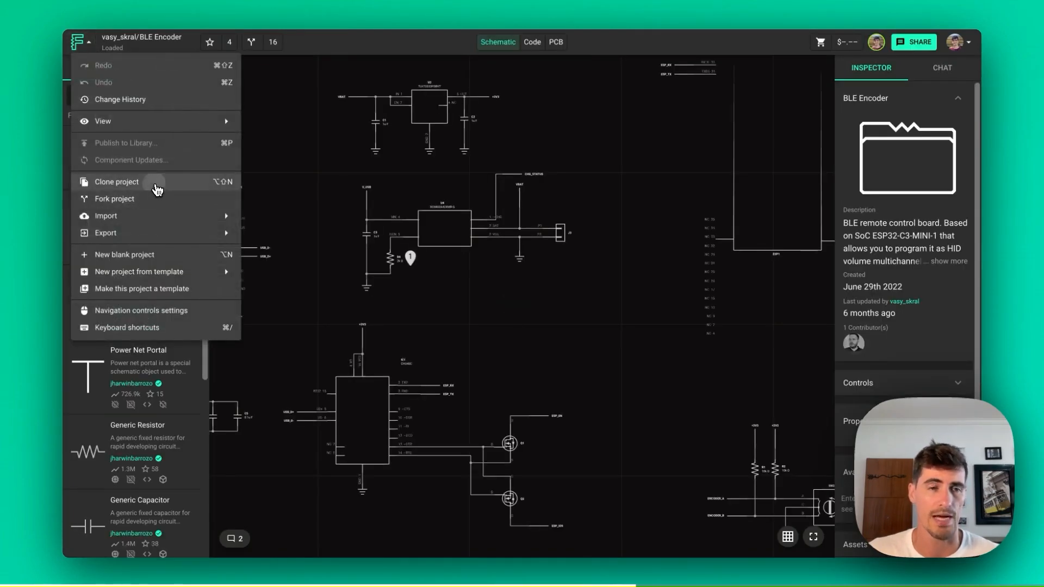
click(116, 181)
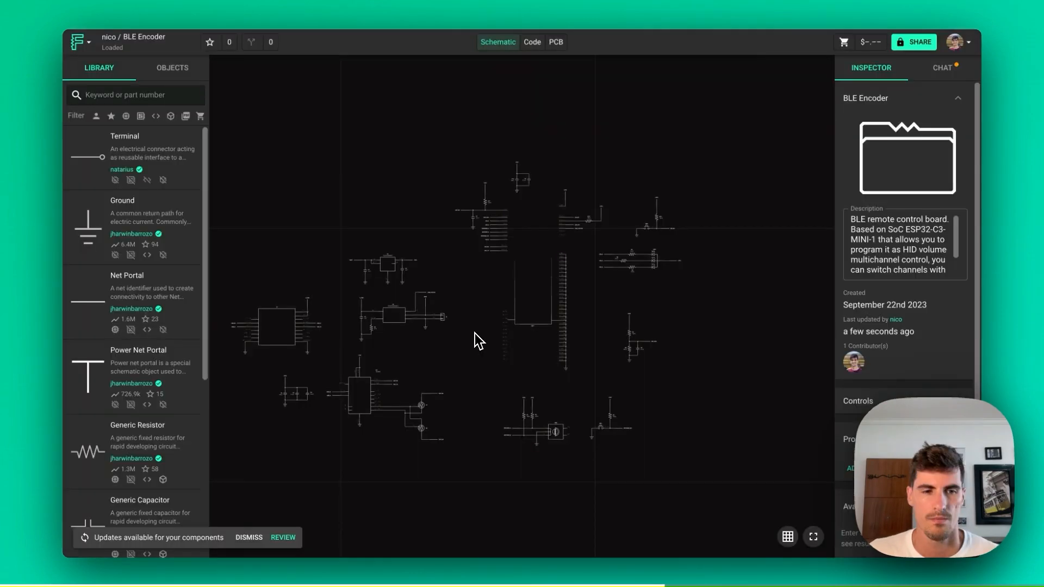
mouse_move(303, 509)
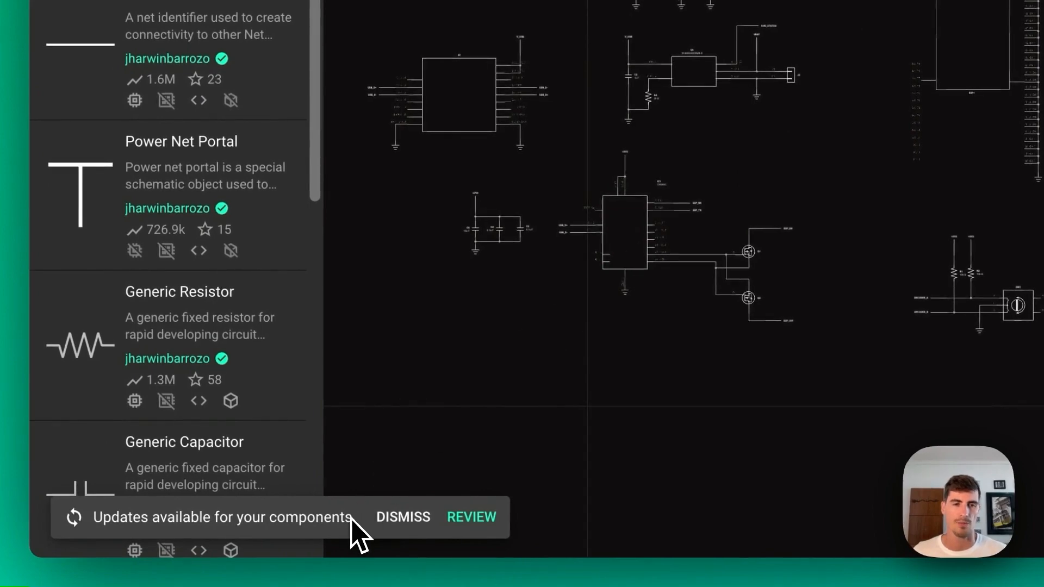
mouse_move(470, 517)
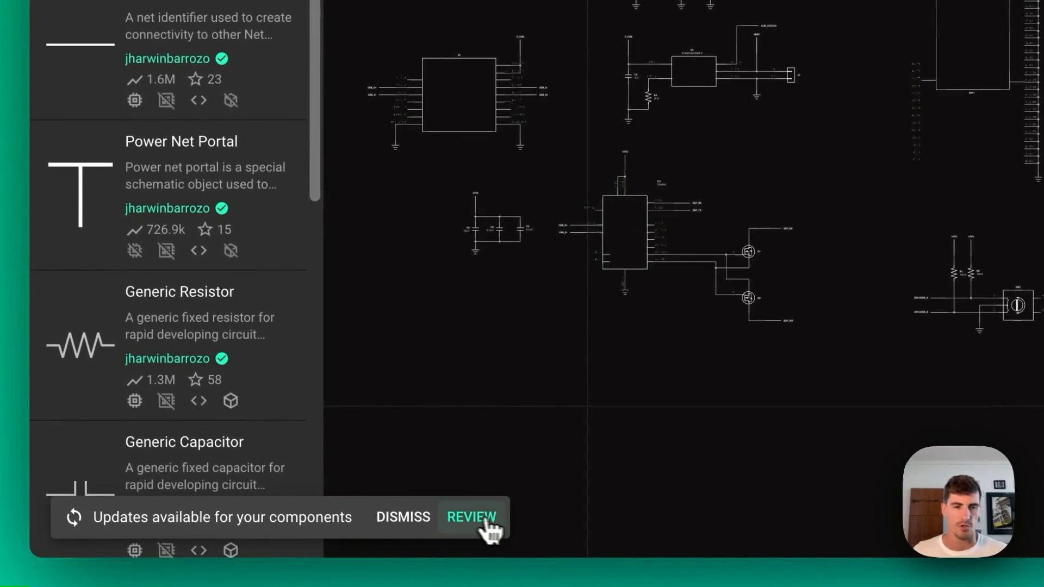
click(471, 517)
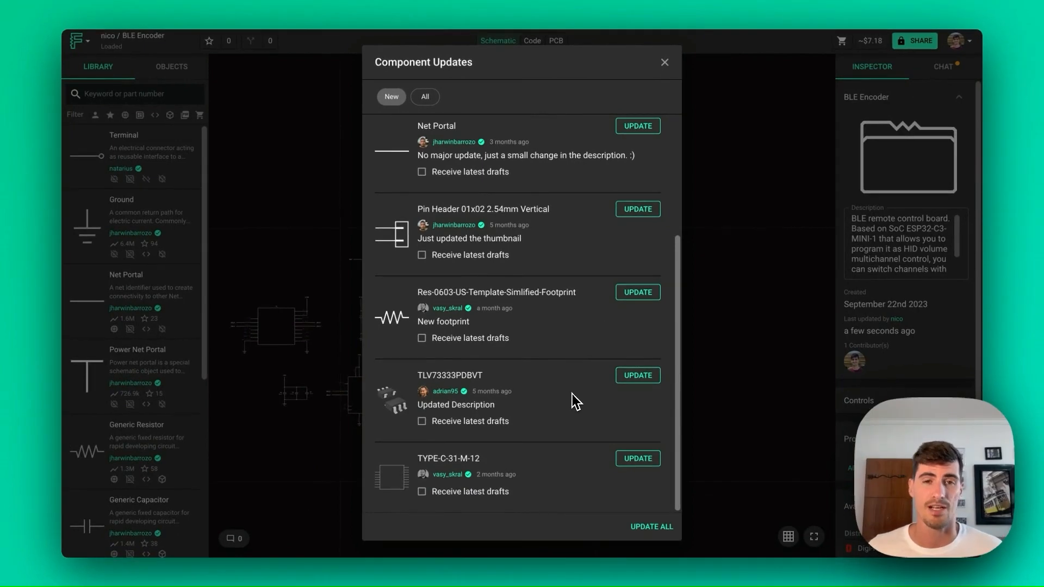
click(664, 62)
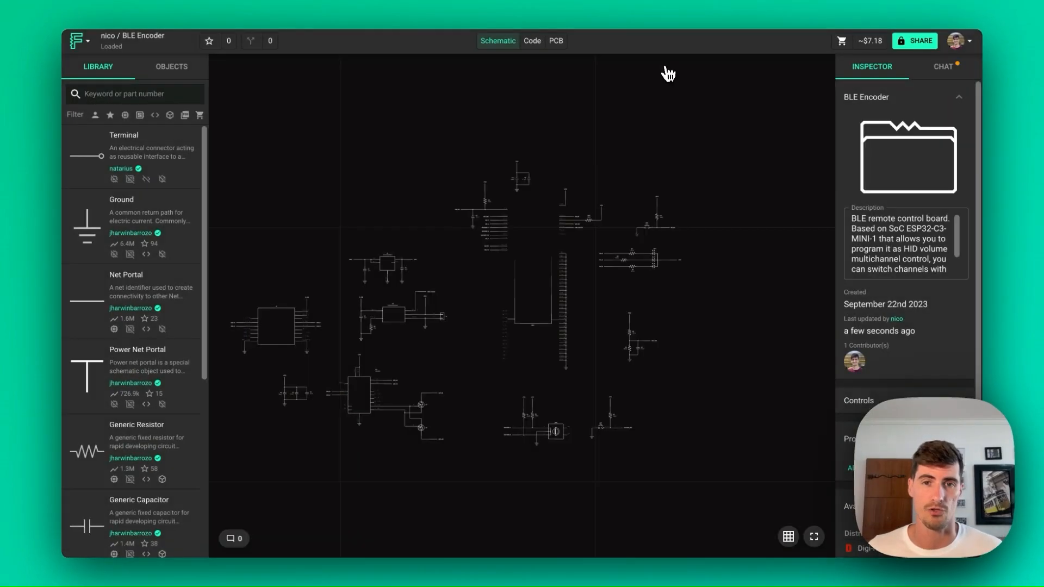
mouse_move(140, 115)
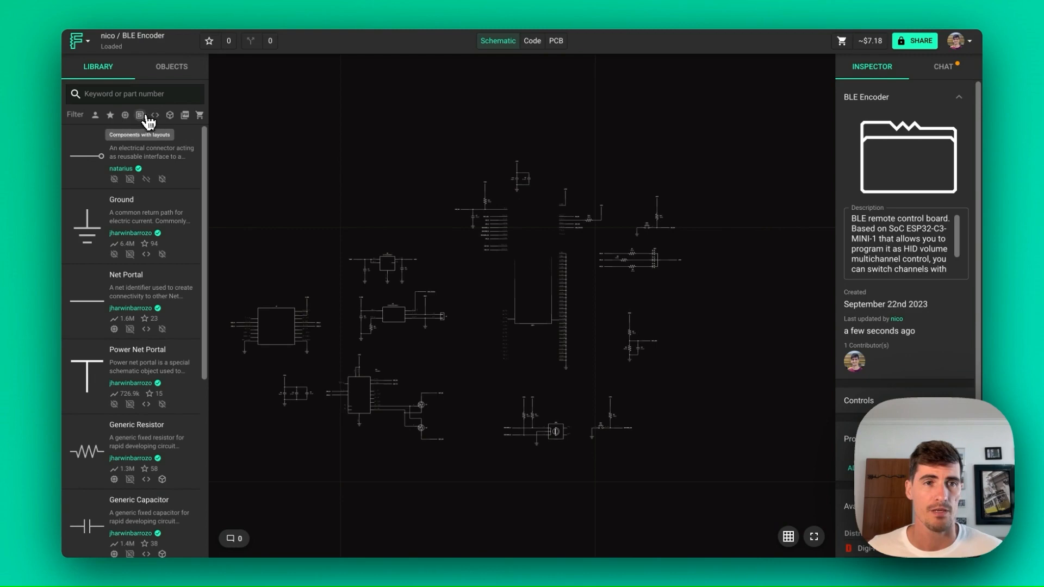
Filter the Library to components with layouts to find the STM32F03 template board
click(140, 114)
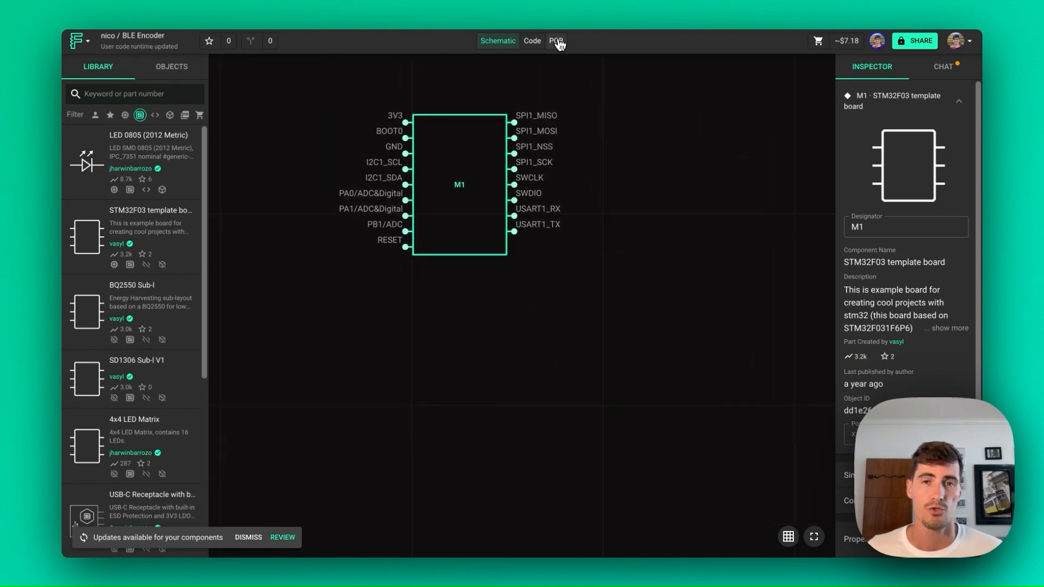
Switch to the PCB editor to see M1's prebuilt STM32 layout beside the BLE Encoder board
click(556, 41)
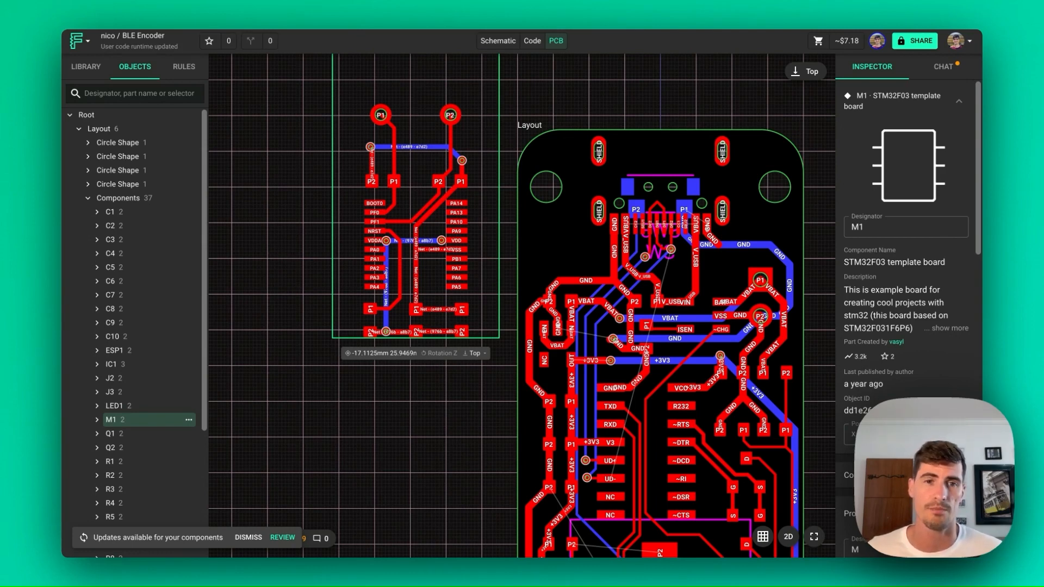
mouse_move(383, 233)
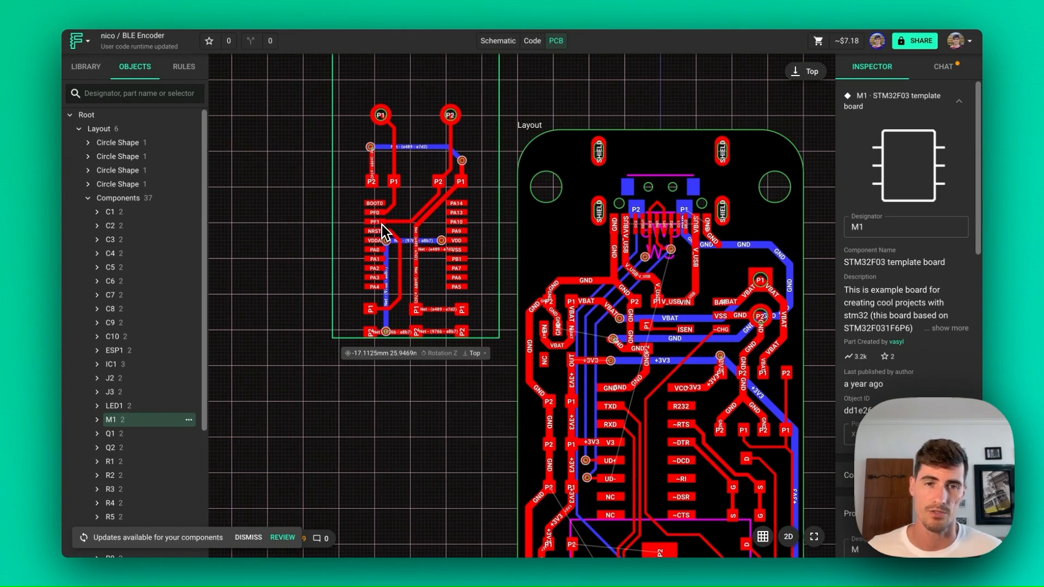
mouse_move(385, 233)
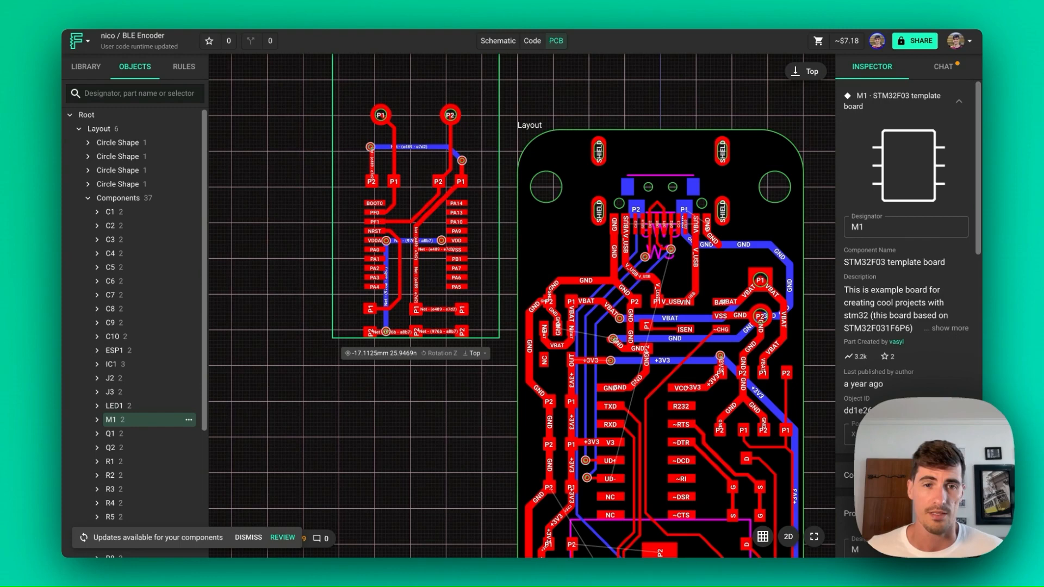
mouse_move(398, 230)
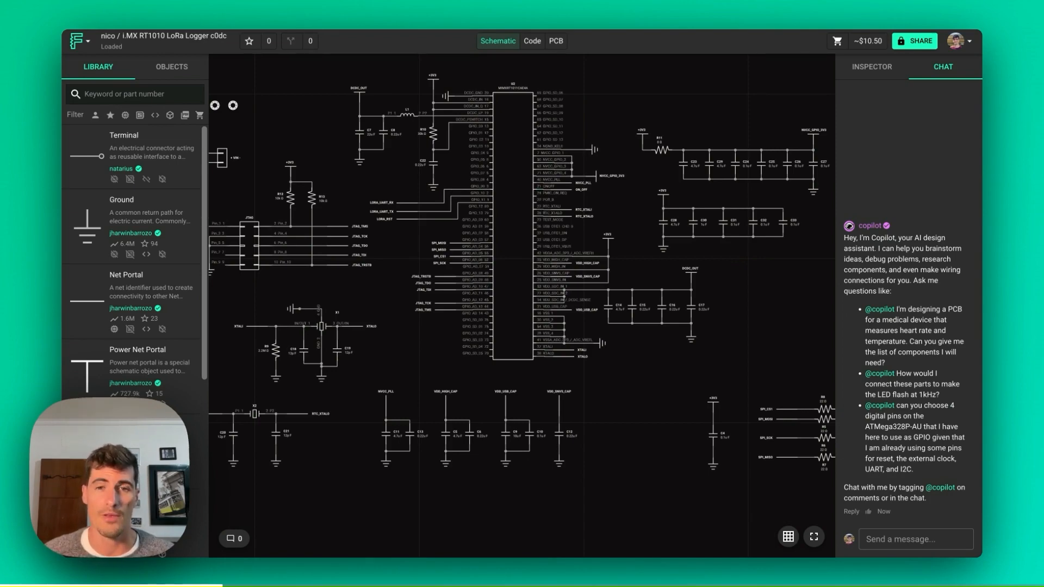
mouse_move(612, 129)
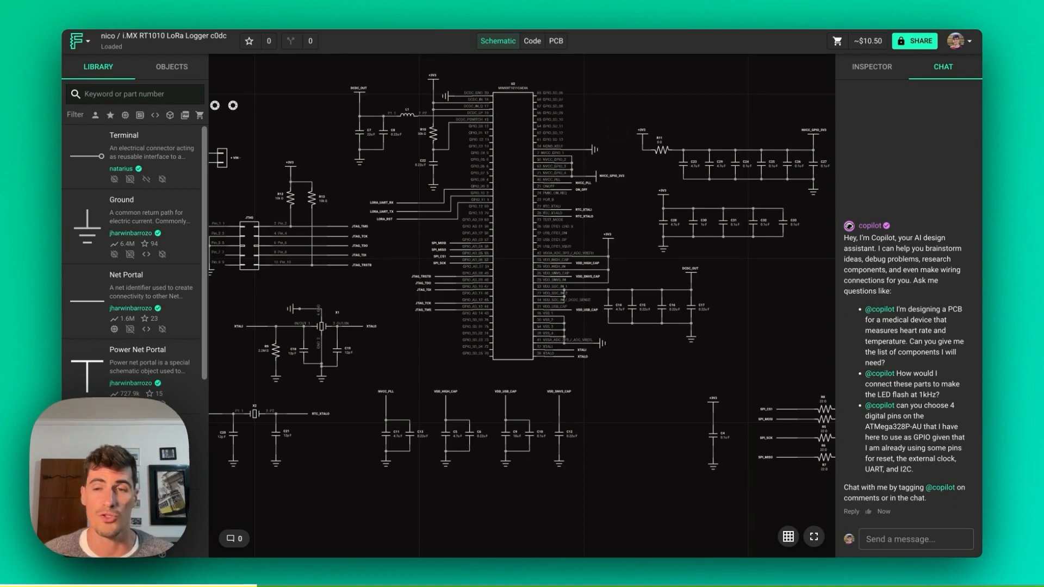
mouse_move(926, 441)
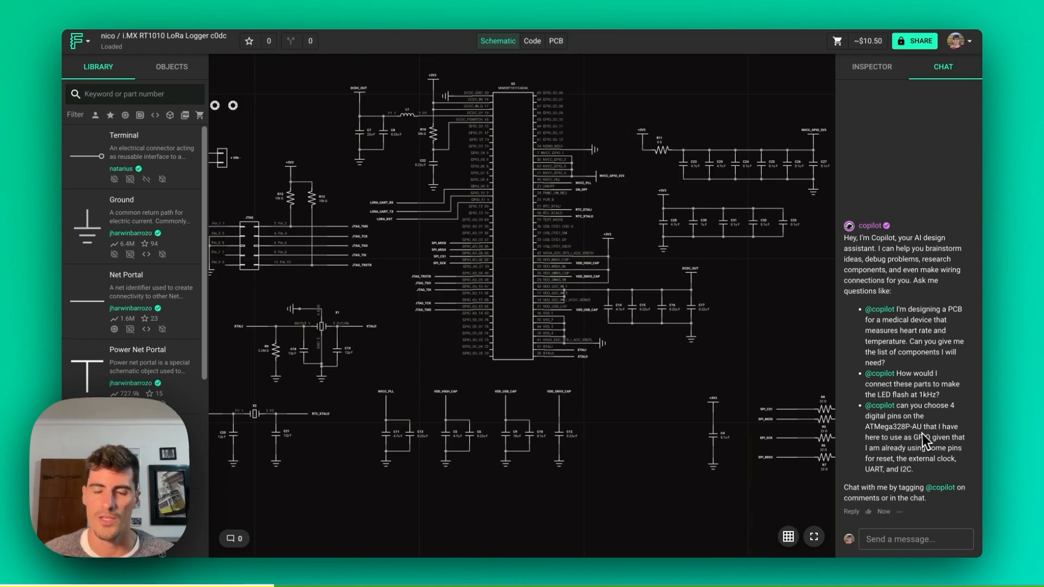
Ask Copilot in chat 'are all the parts in my design 5v compliant?' and send it
right_click(785, 289)
text(@copilot)
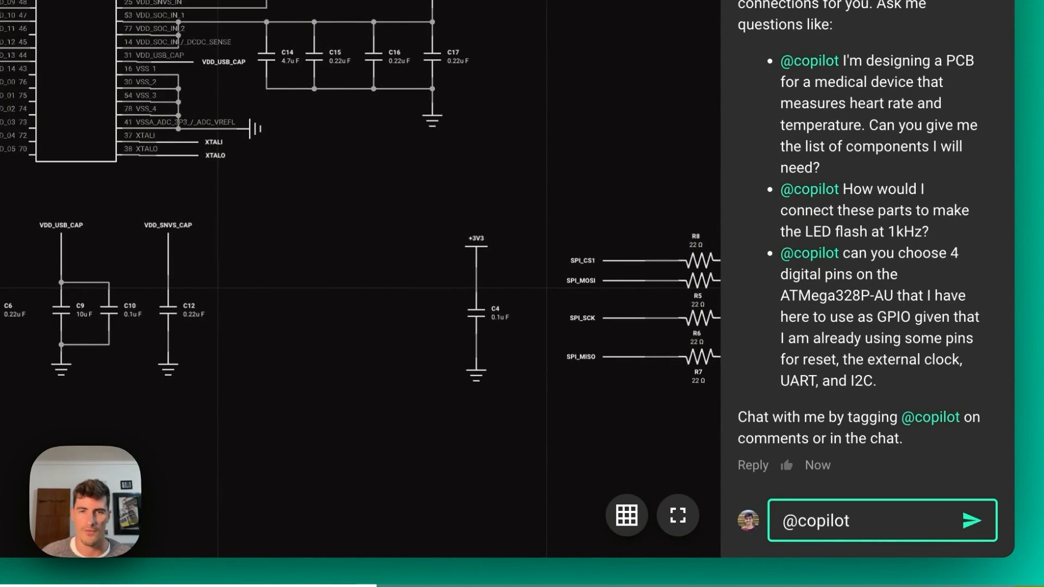
text(are)
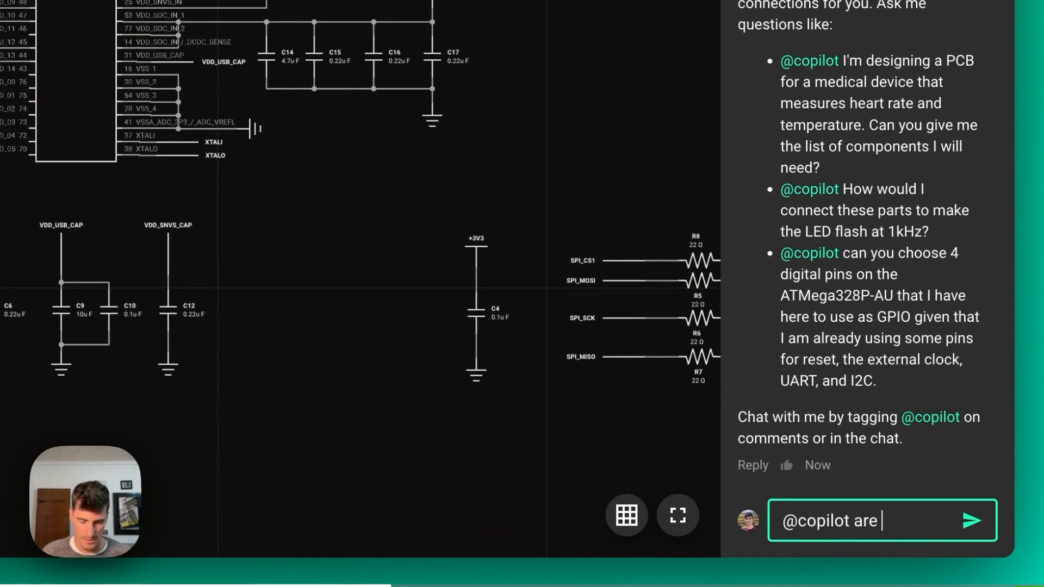
text(all the parts in my design 5v compliant)
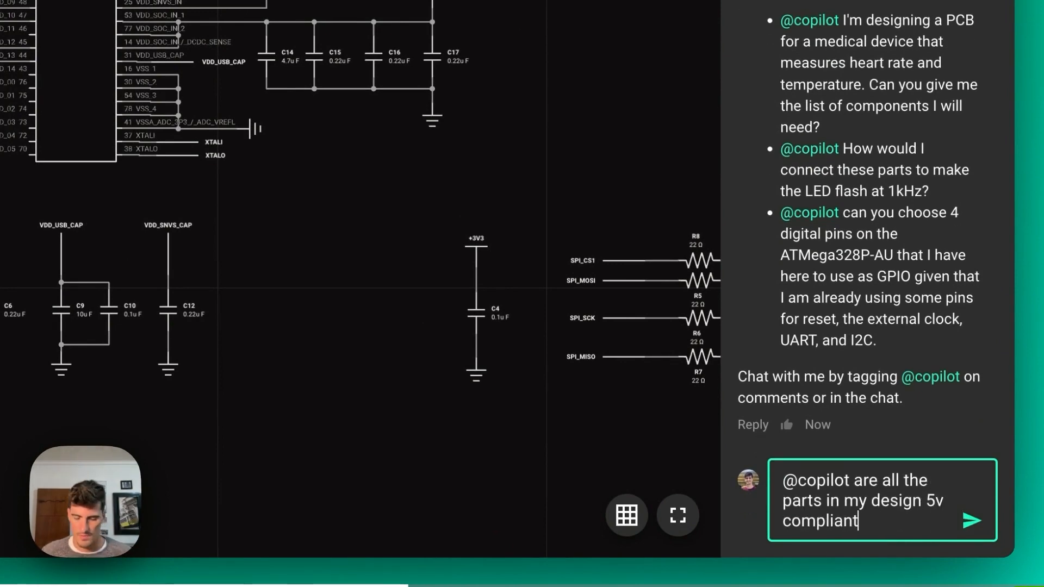
text(?)
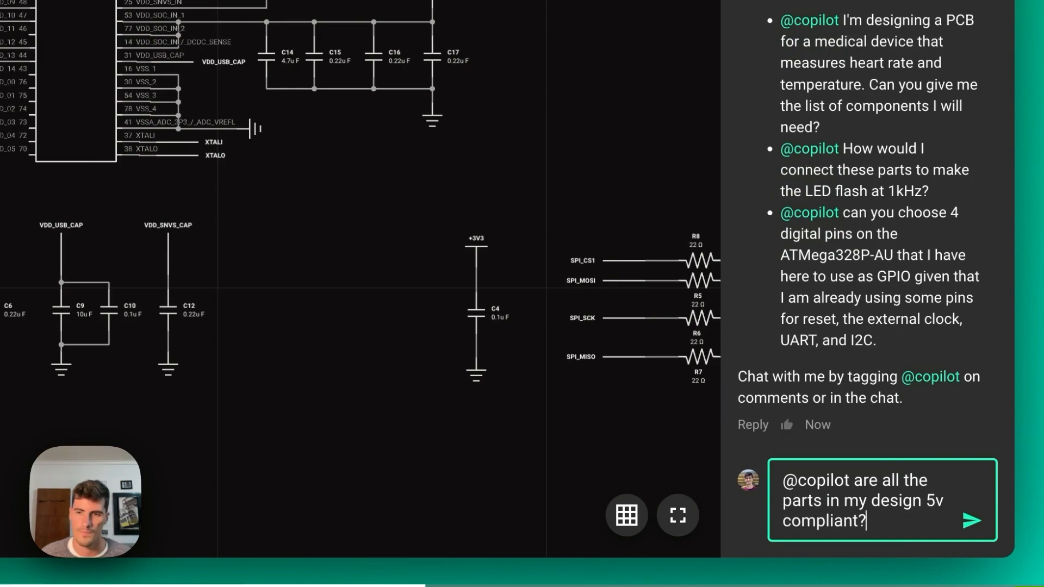
click(971, 521)
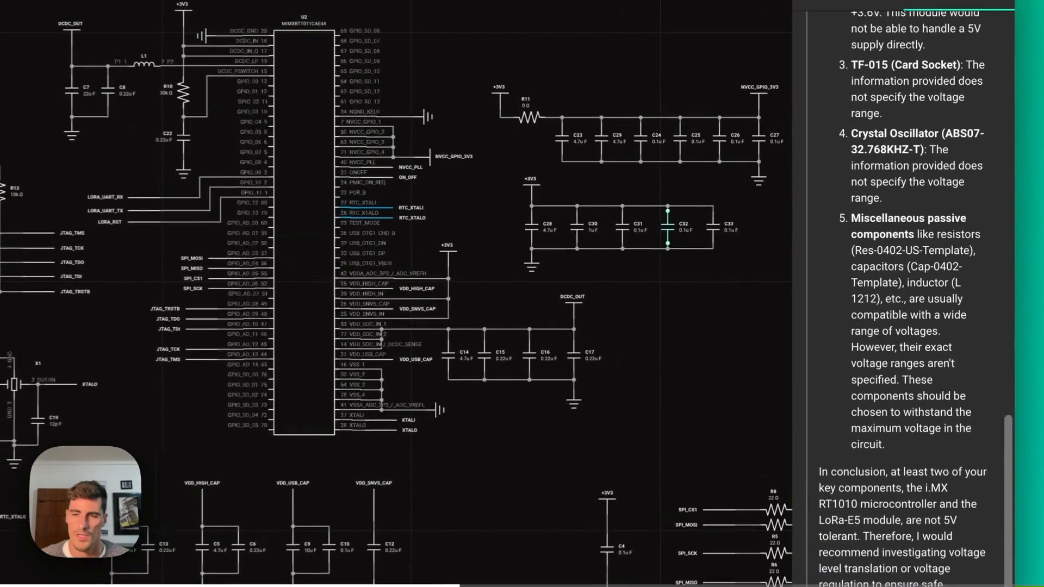
Read through Copilot's reply listing each component's operating voltage range
scroll(up, 3)
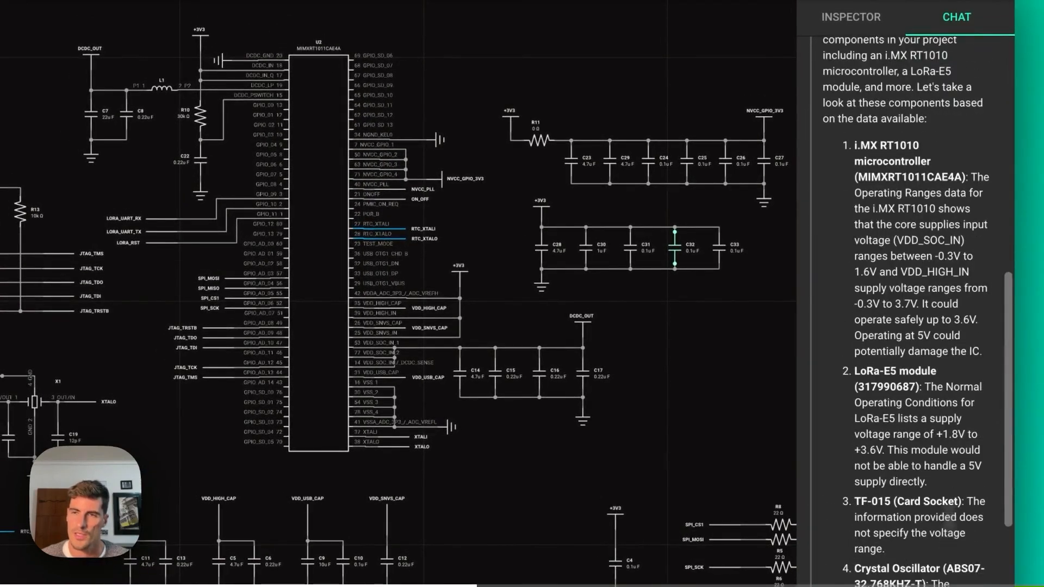
scroll(up, 3)
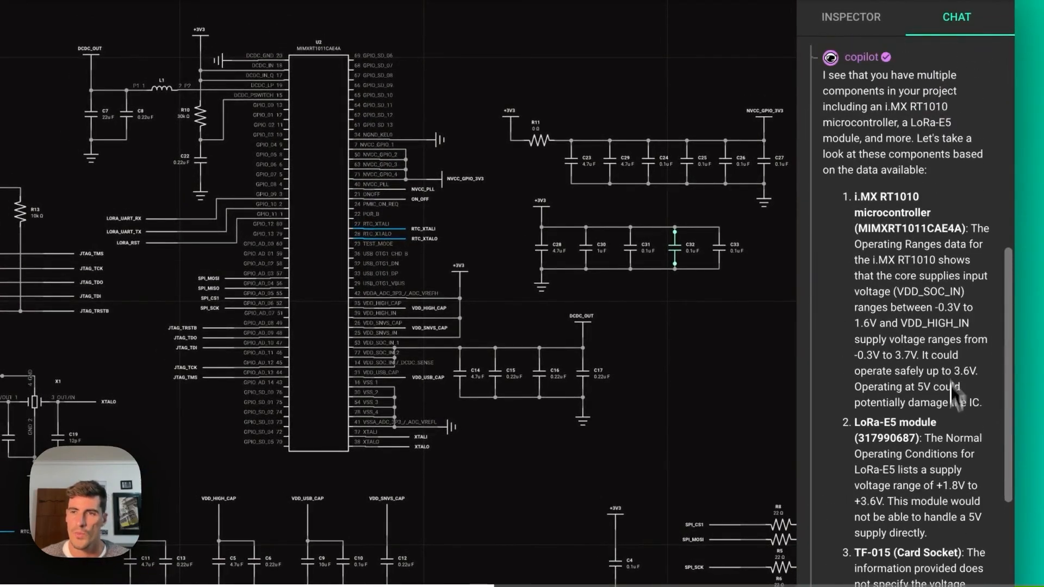
mouse_move(903, 247)
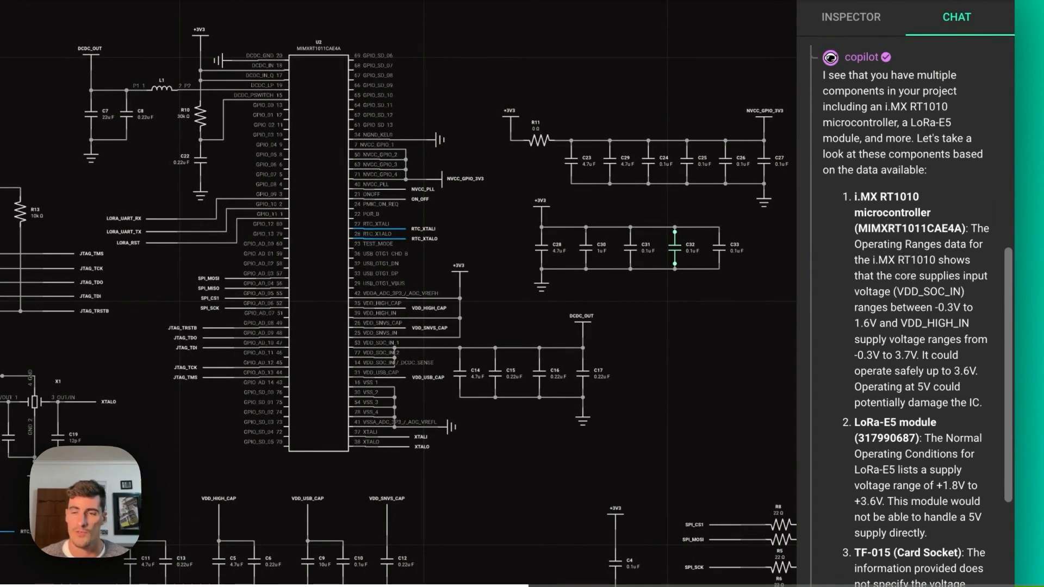
scroll(down, 3)
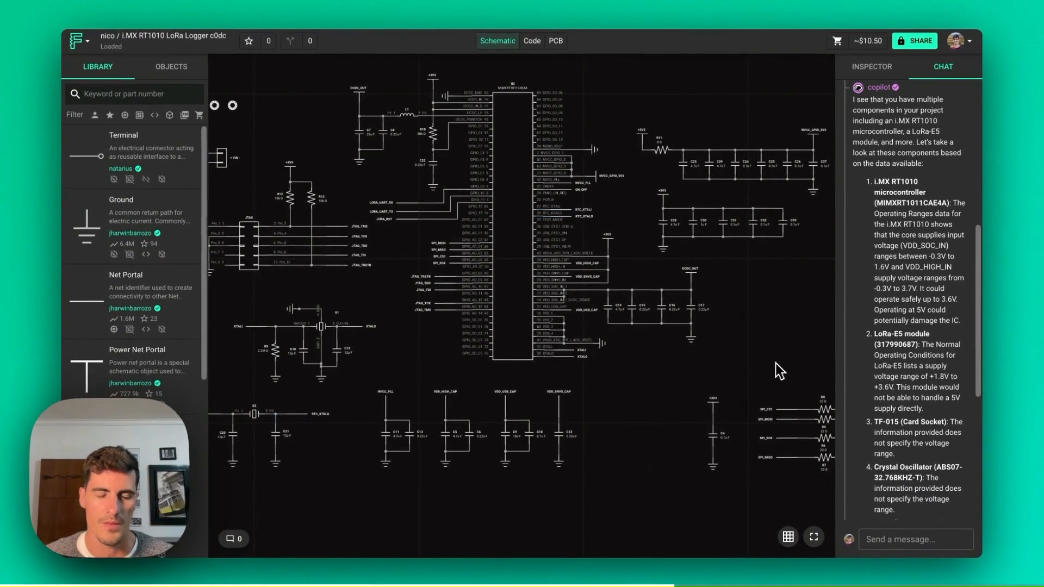
mouse_move(912, 390)
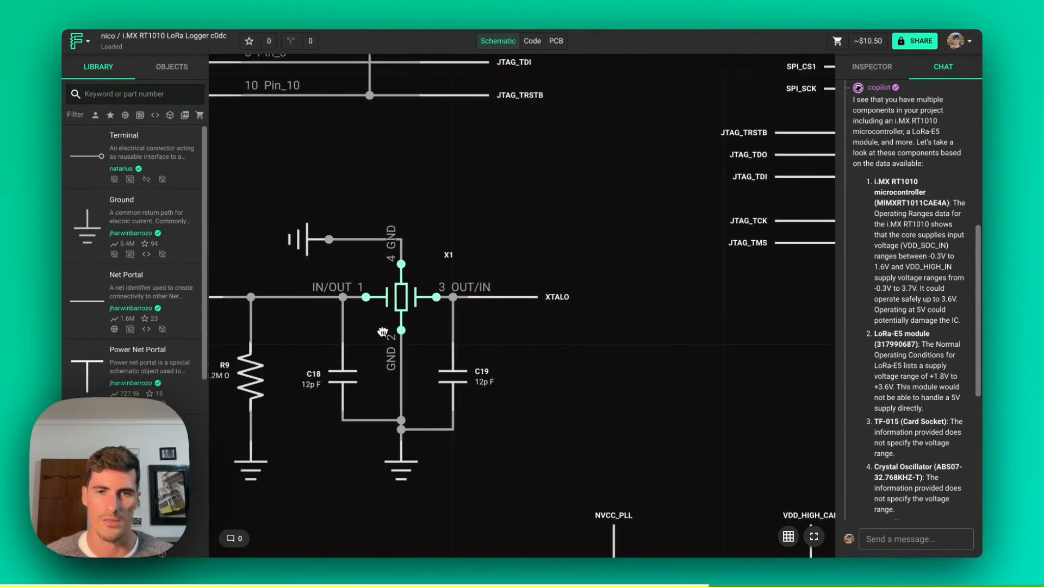
click(539, 246)
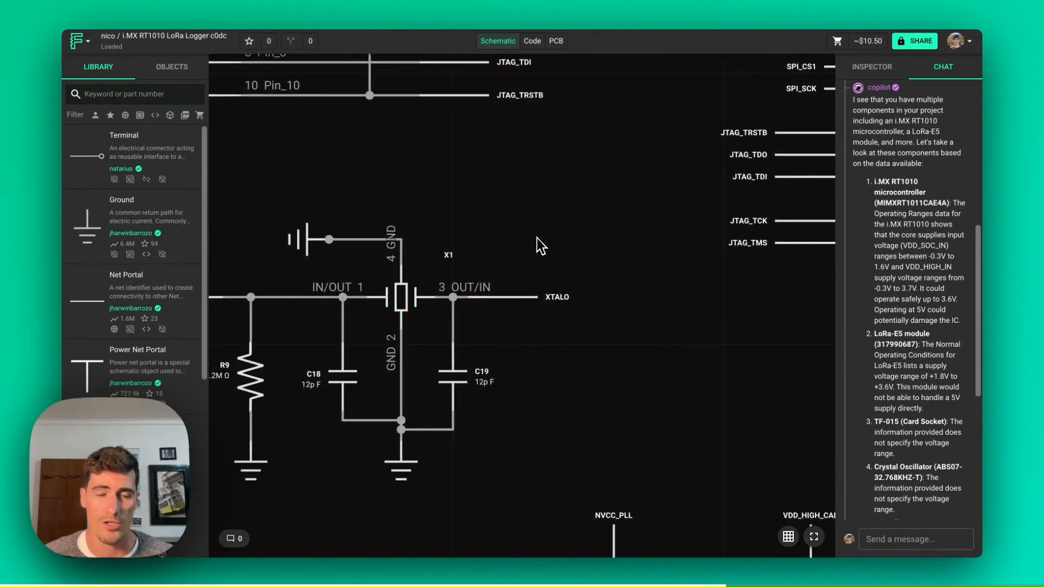
mouse_move(449, 273)
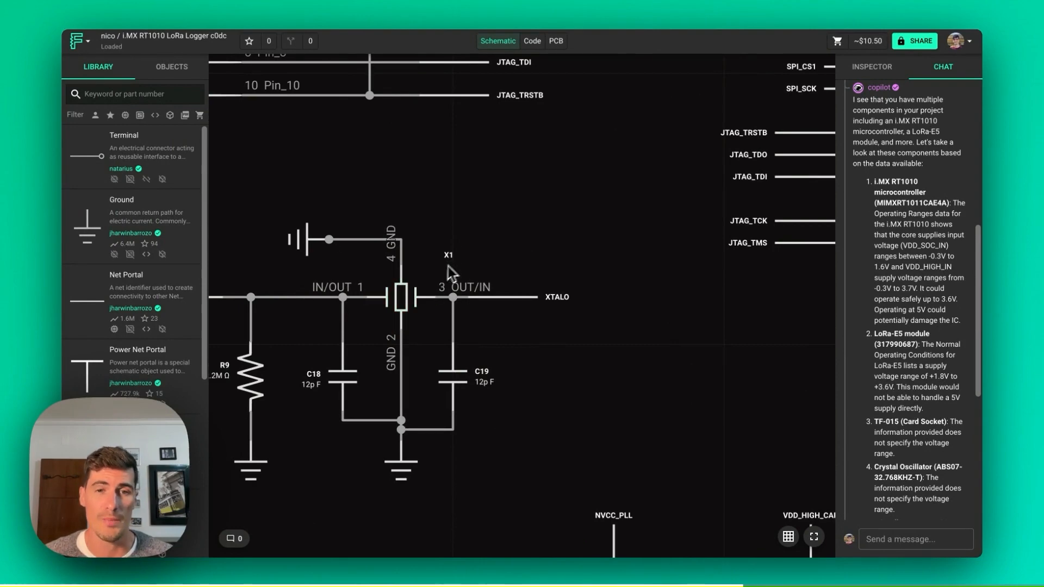
mouse_move(455, 224)
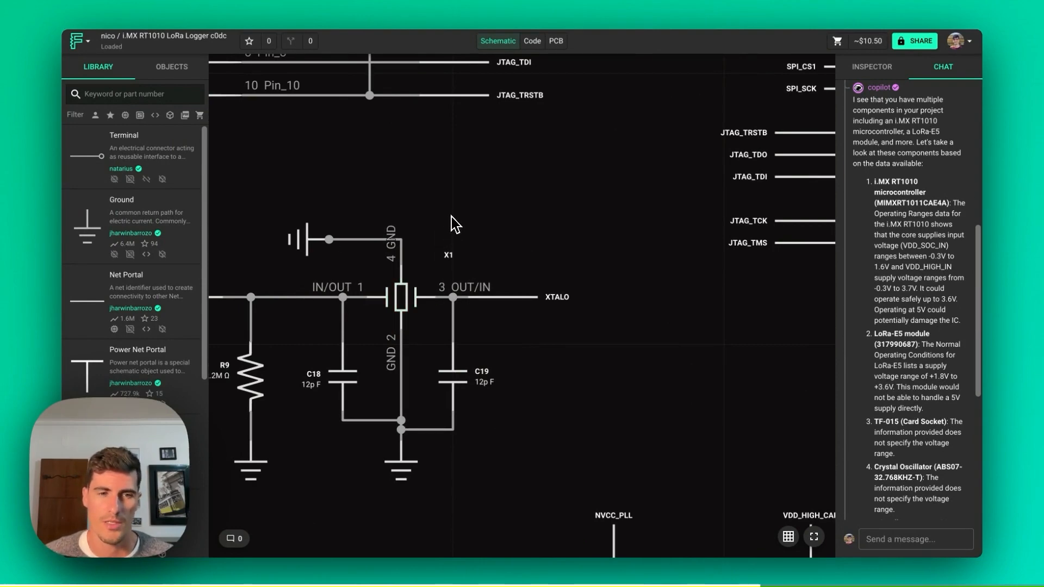
click(871, 66)
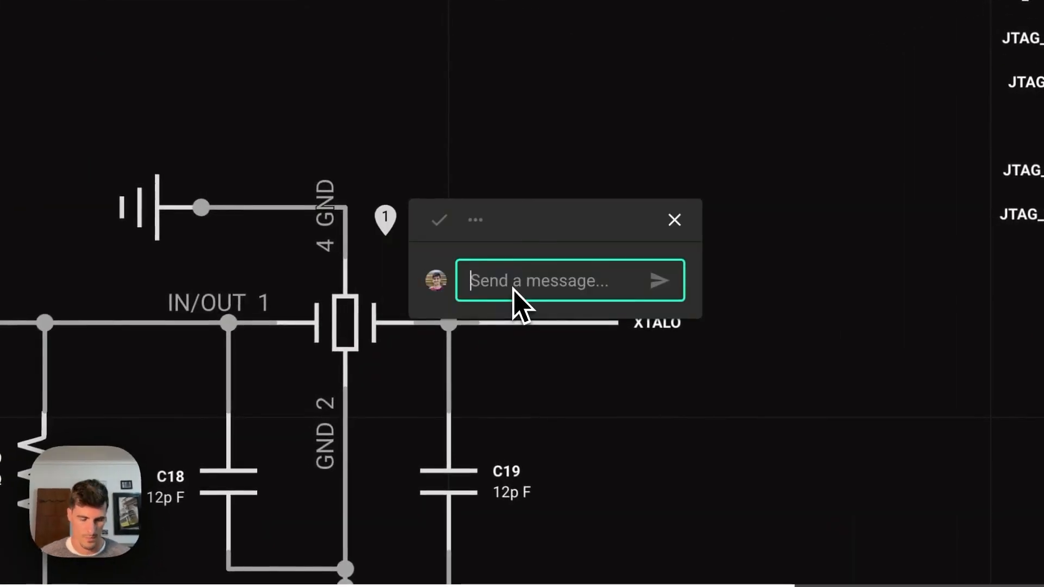
text(@copilot is x1 adeq)
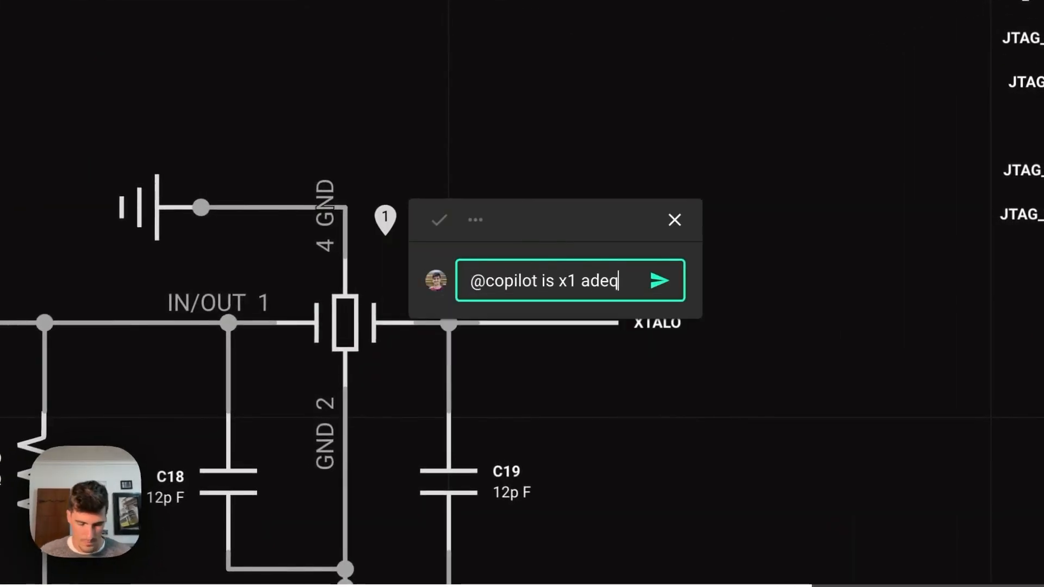
click(659, 281)
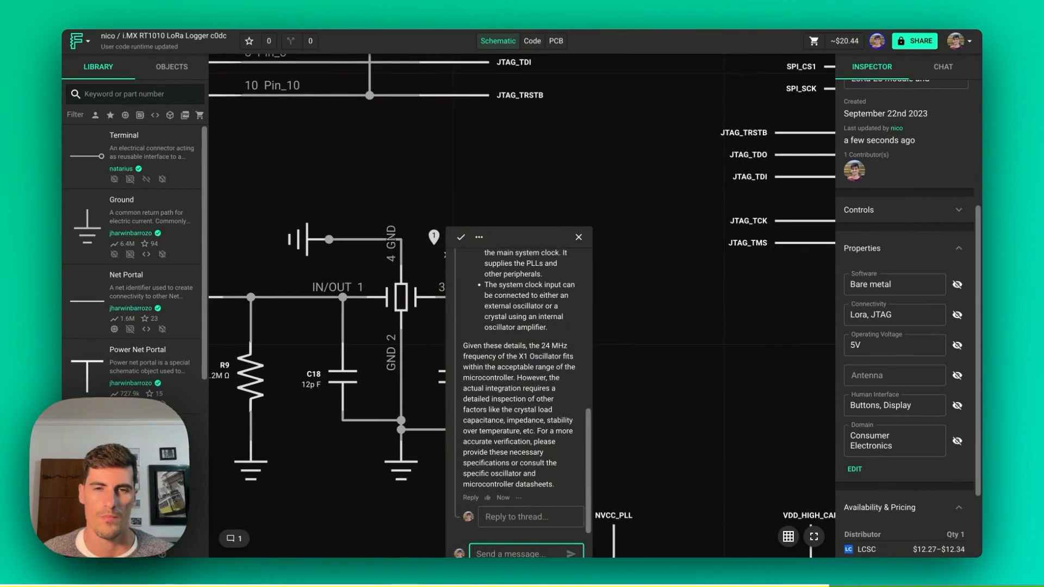
scroll(up, 3)
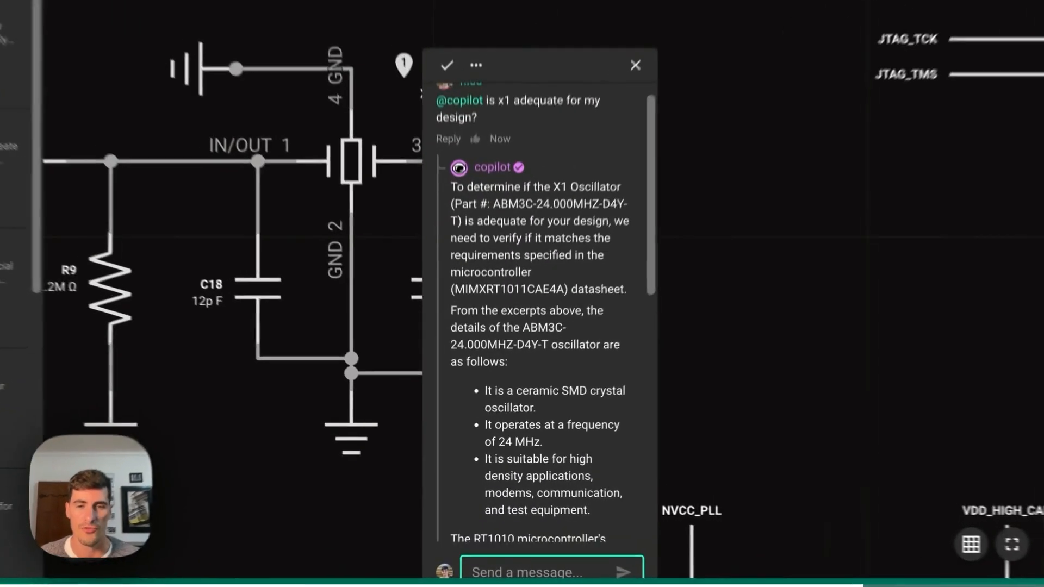
scroll(down, 3)
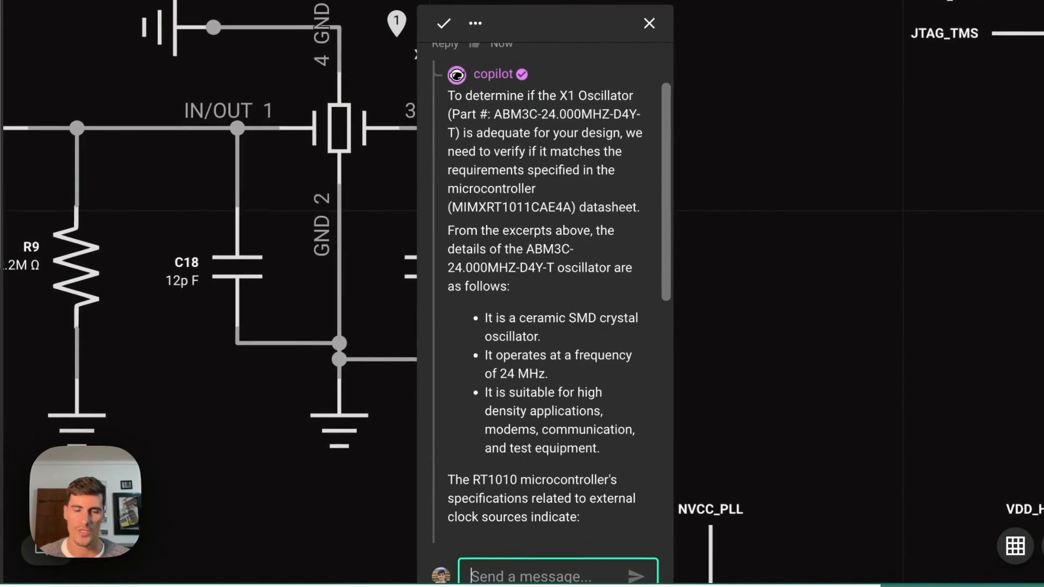
scroll(down, 3)
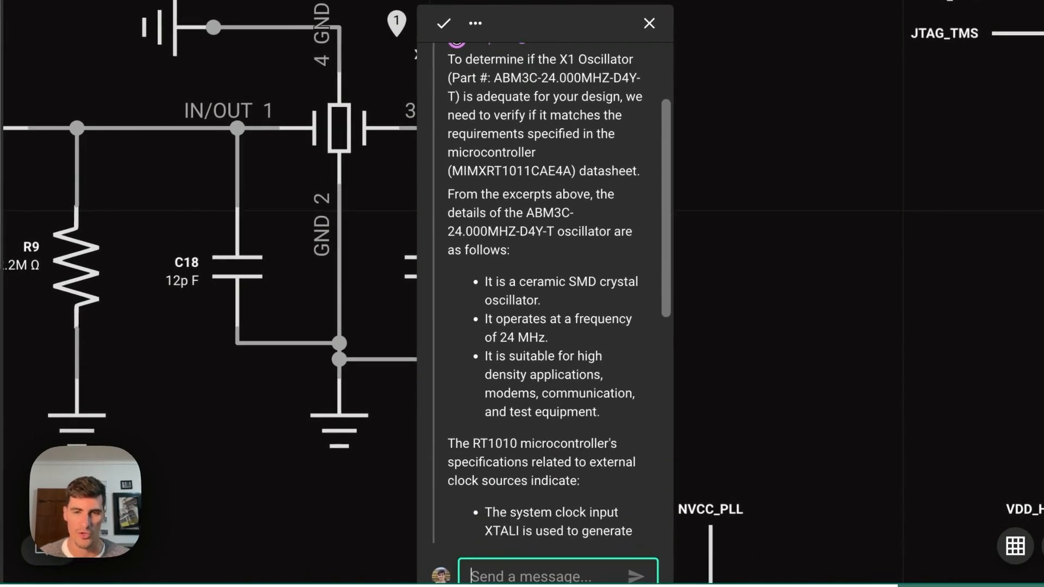
scroll(down, 3)
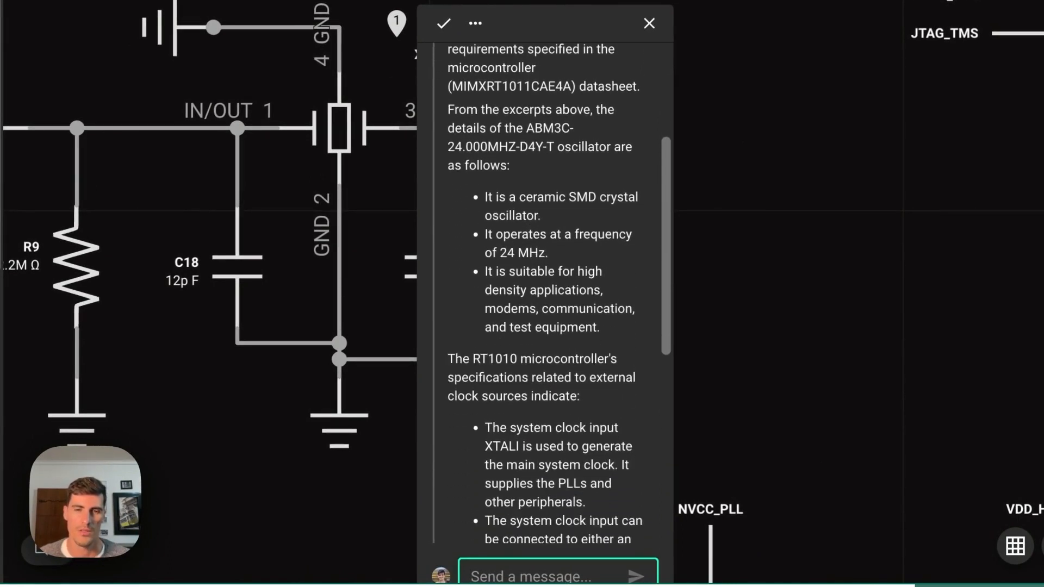
scroll(down, 3)
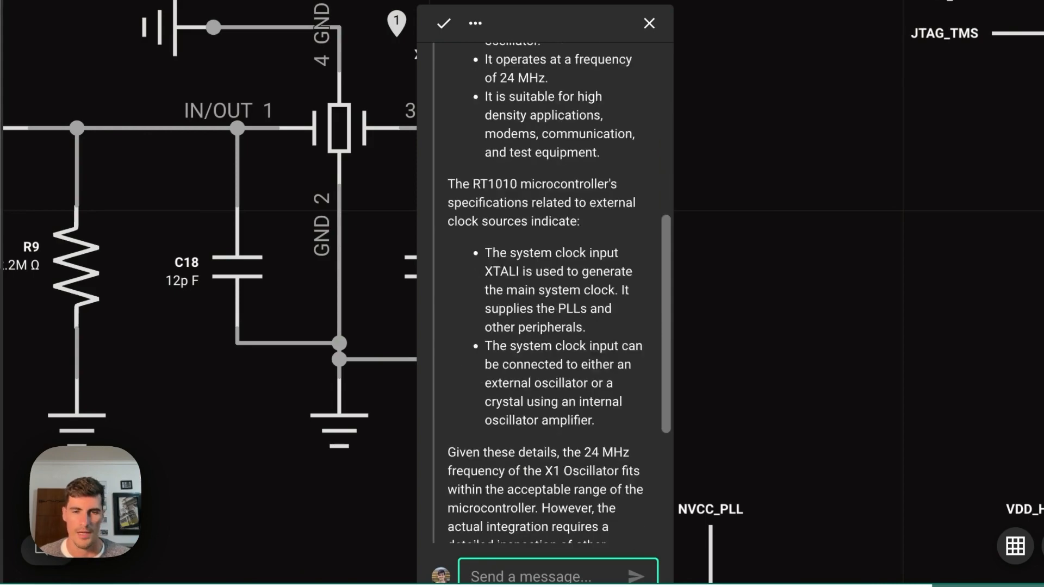
scroll(down, 3)
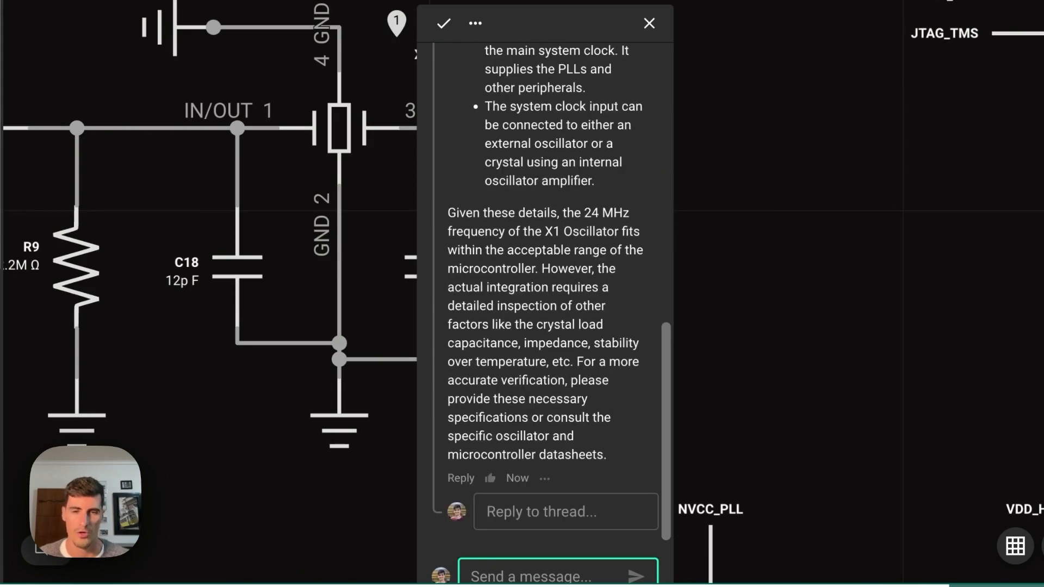
mouse_move(573, 360)
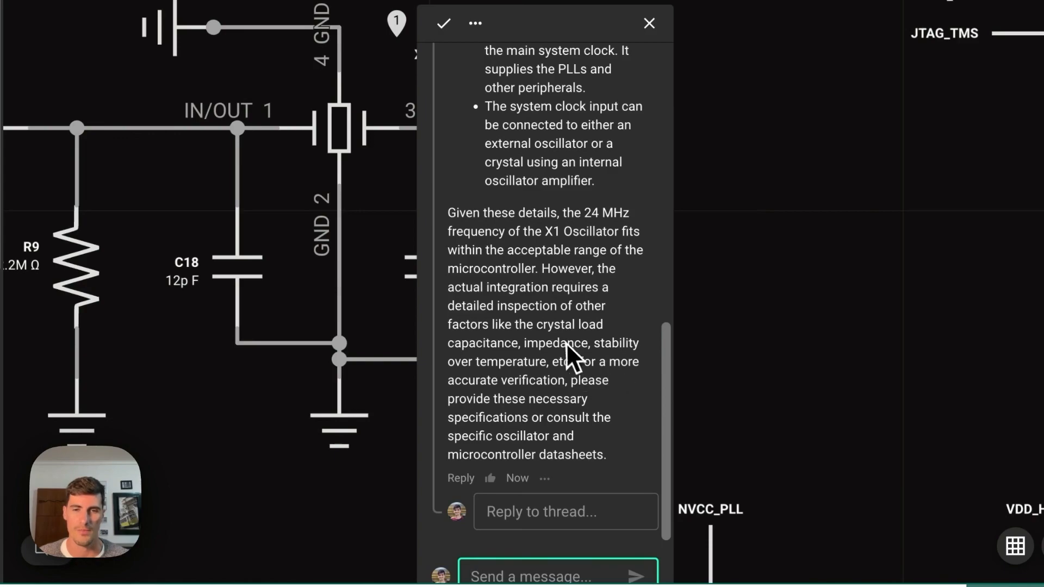
mouse_move(602, 372)
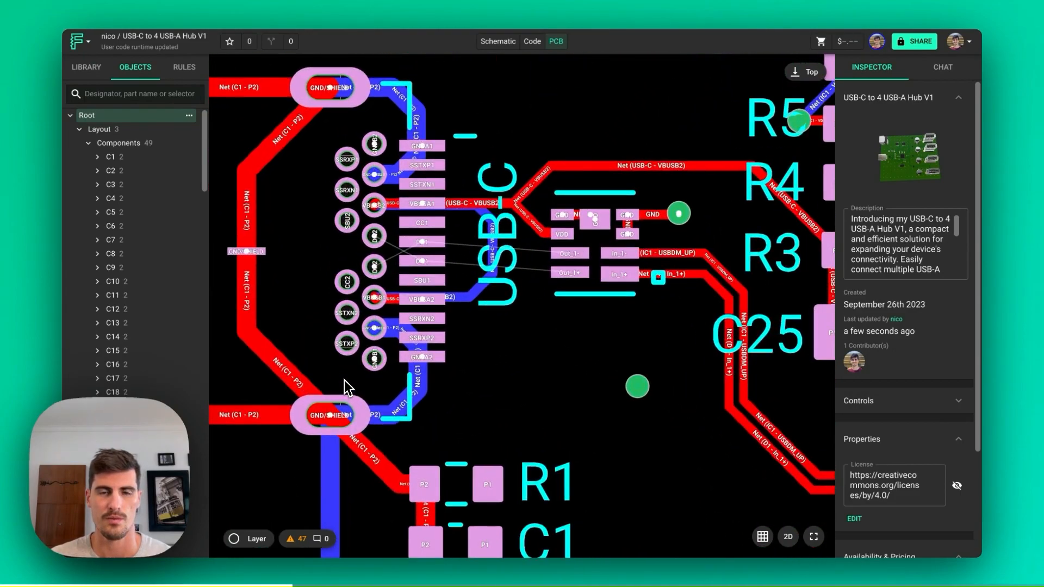
Zoom around the USB-C hub board to view the USB-C connector's part details
scroll(up, 3)
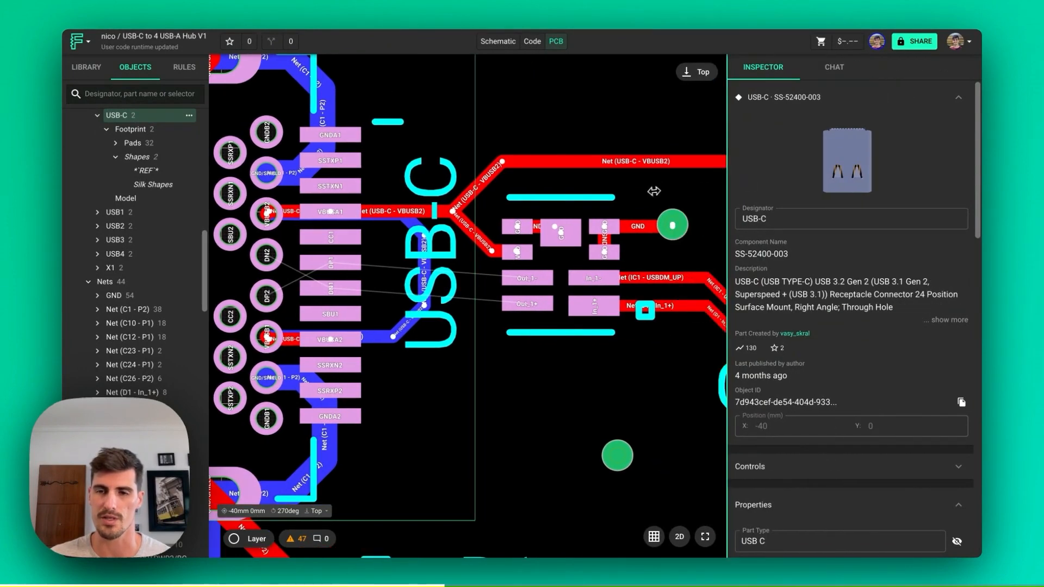
Scroll the Inspector down to the '3- Trace width net VUSB' 10mil rule
scroll(down, 3)
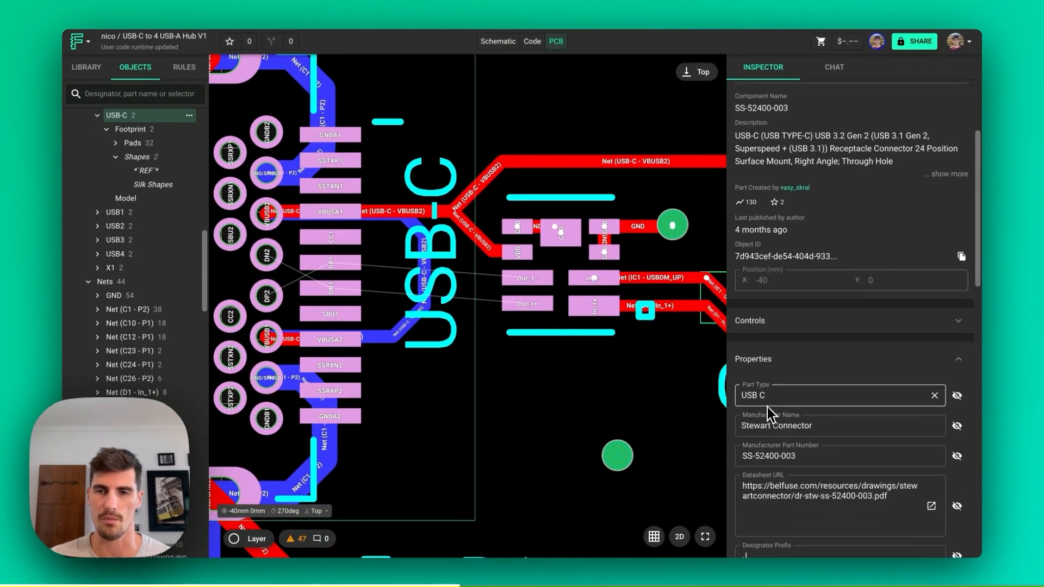
scroll(down, 3)
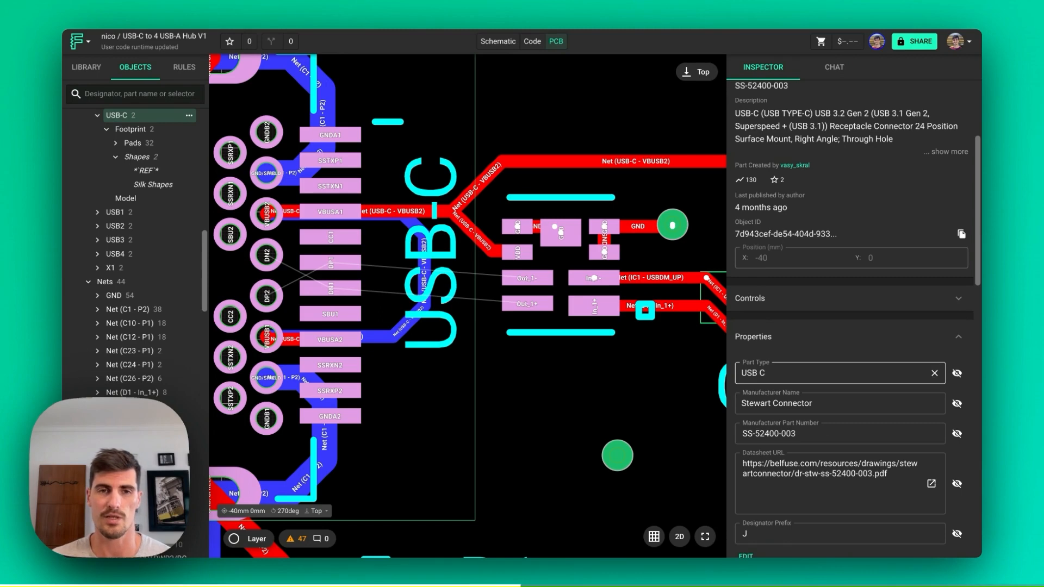
scroll(down, 3)
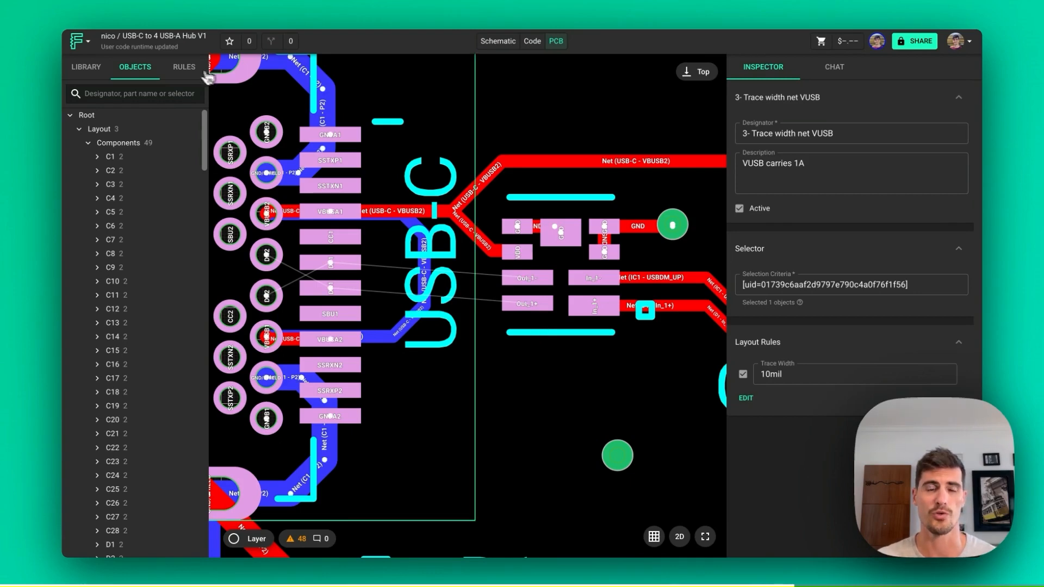
View the Remove VALUEs ruleset, then reopen the '3- Trace width net VUSB' rule in the Inspector
click(184, 66)
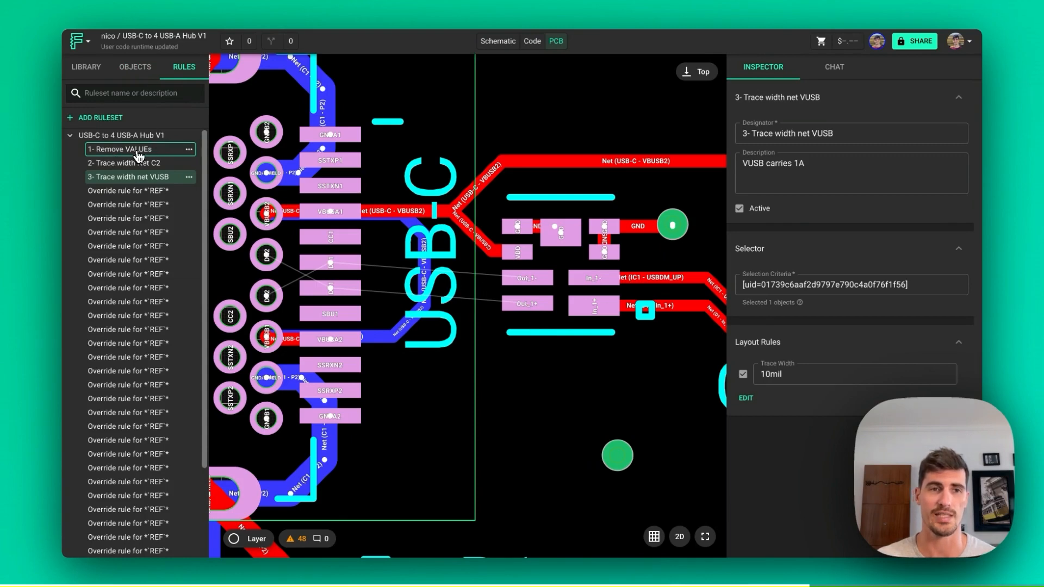
click(119, 149)
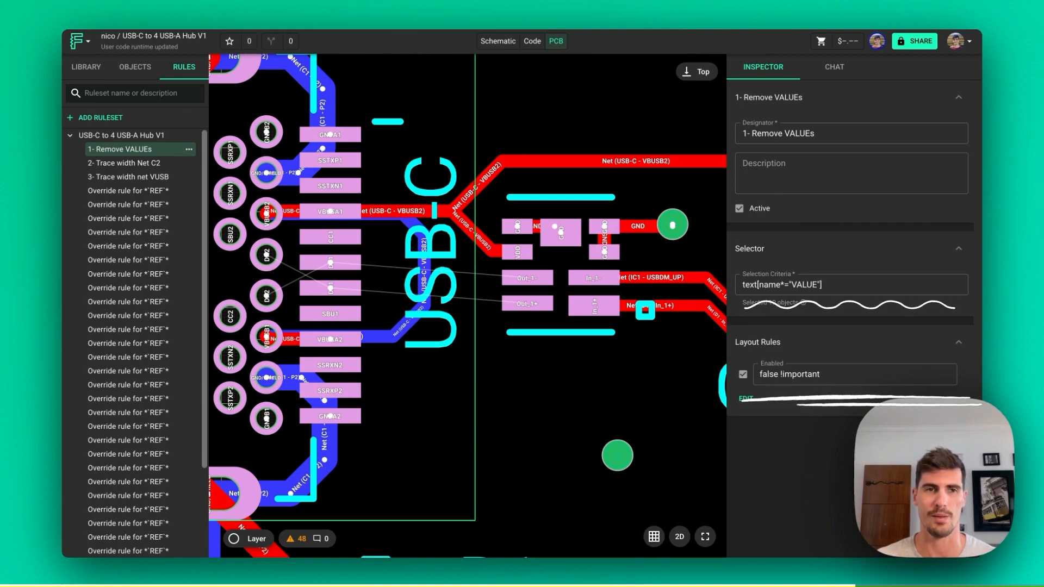
click(133, 176)
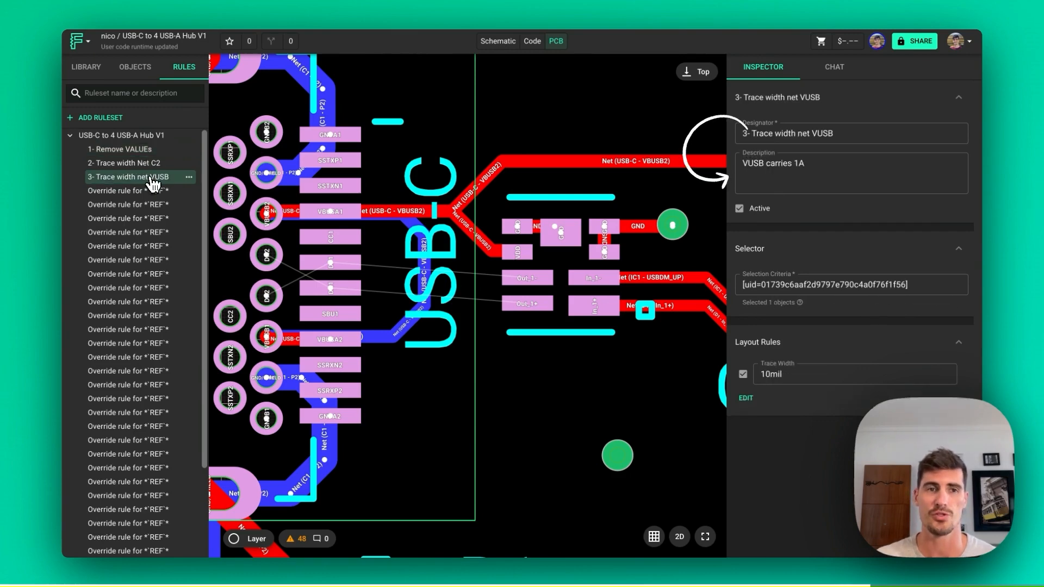
click(850, 173)
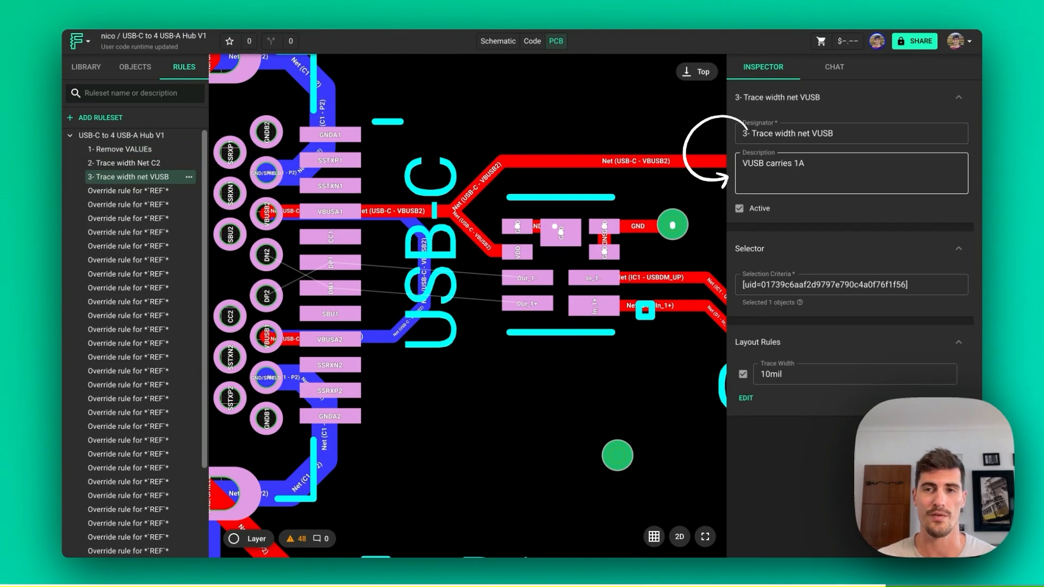